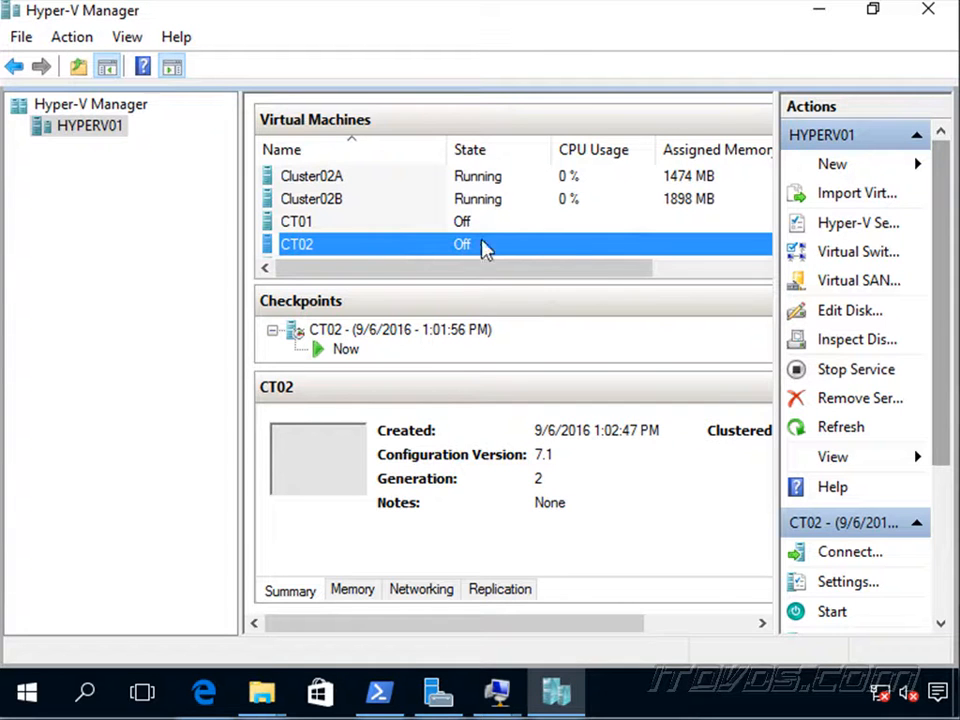
pyautogui.moveTo(418, 250)
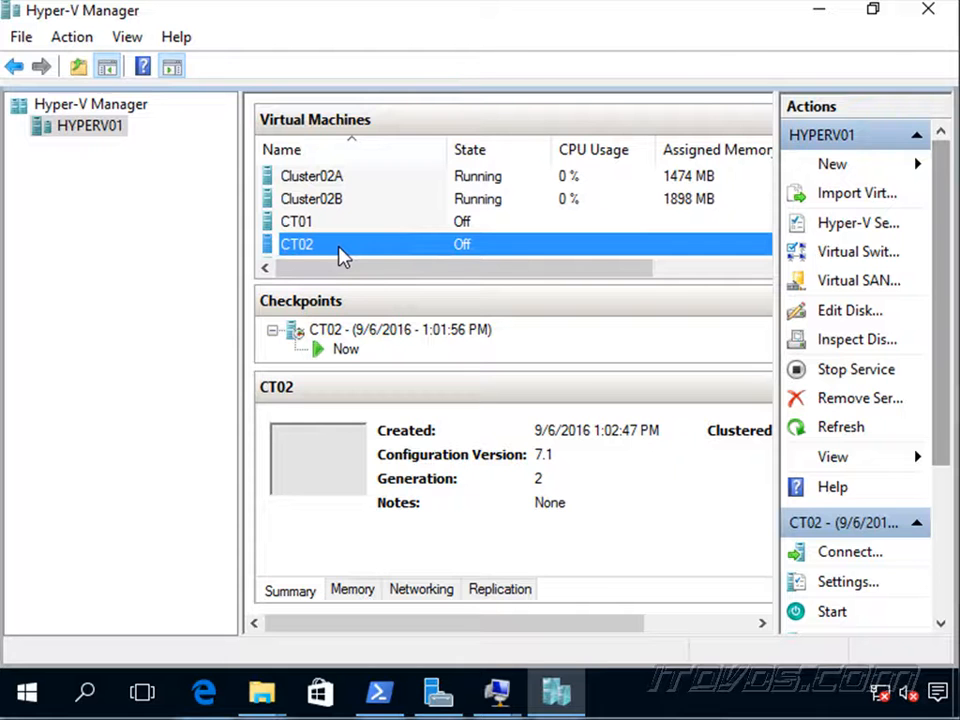
pyautogui.moveTo(320, 258)
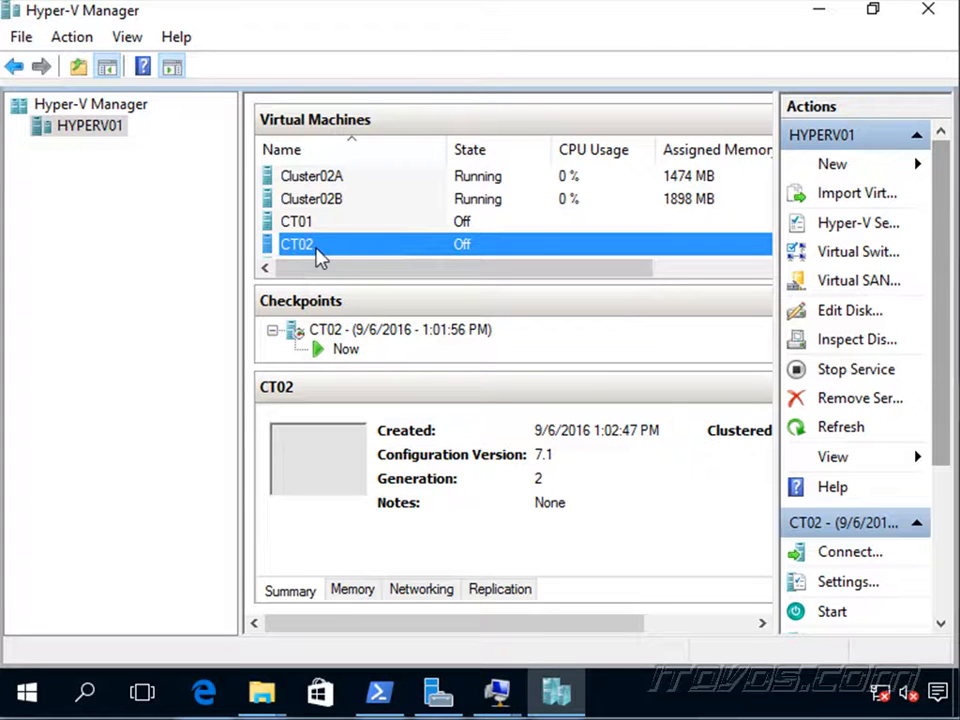
pyautogui.moveTo(405, 338)
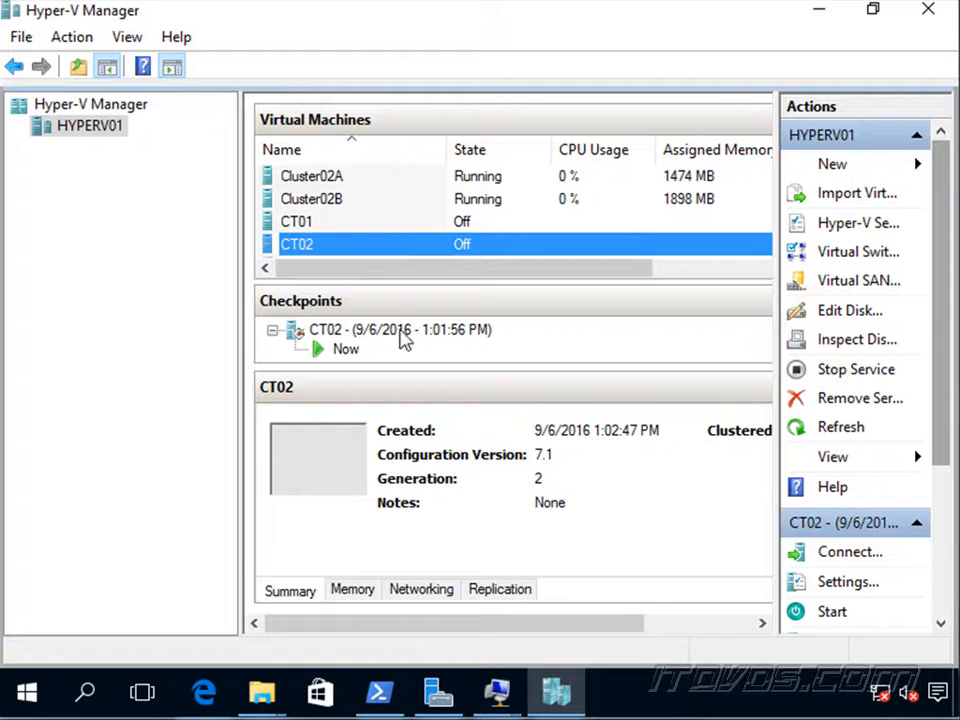
pyautogui.moveTo(335, 263)
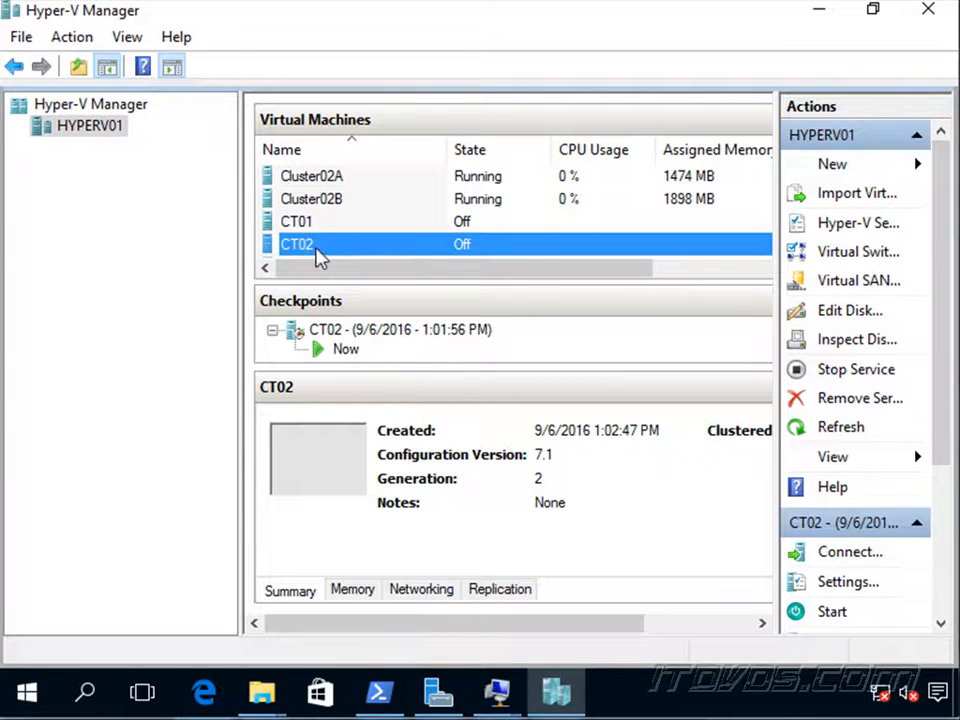
# - Open the CT02 virtual machine's settings to view its network adapter advanced features
pyautogui.click(847, 581)
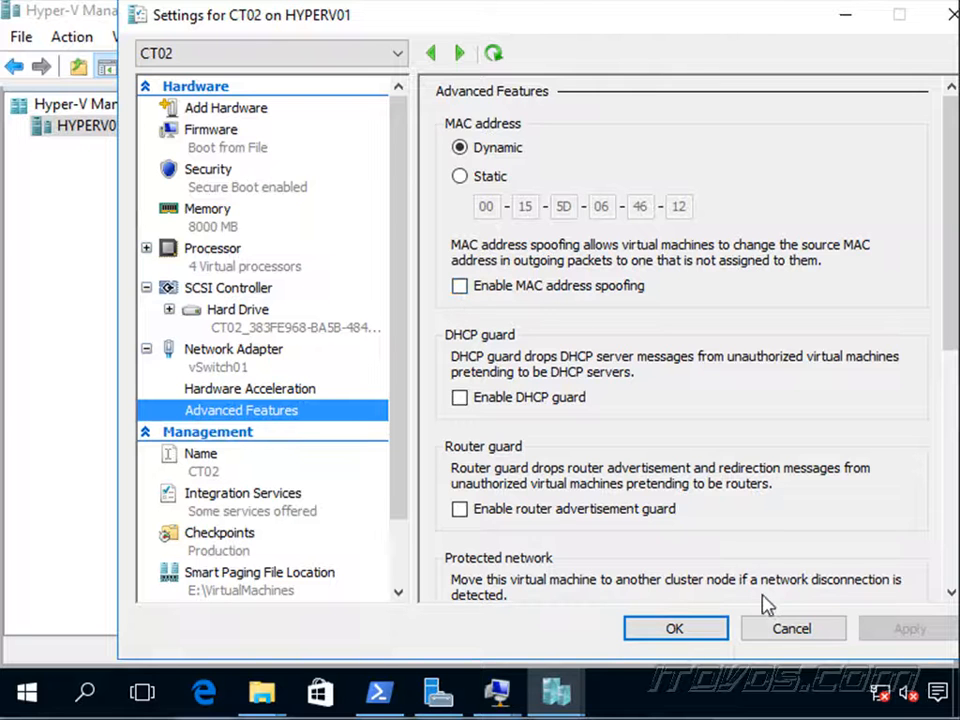
pyautogui.moveTo(792, 628)
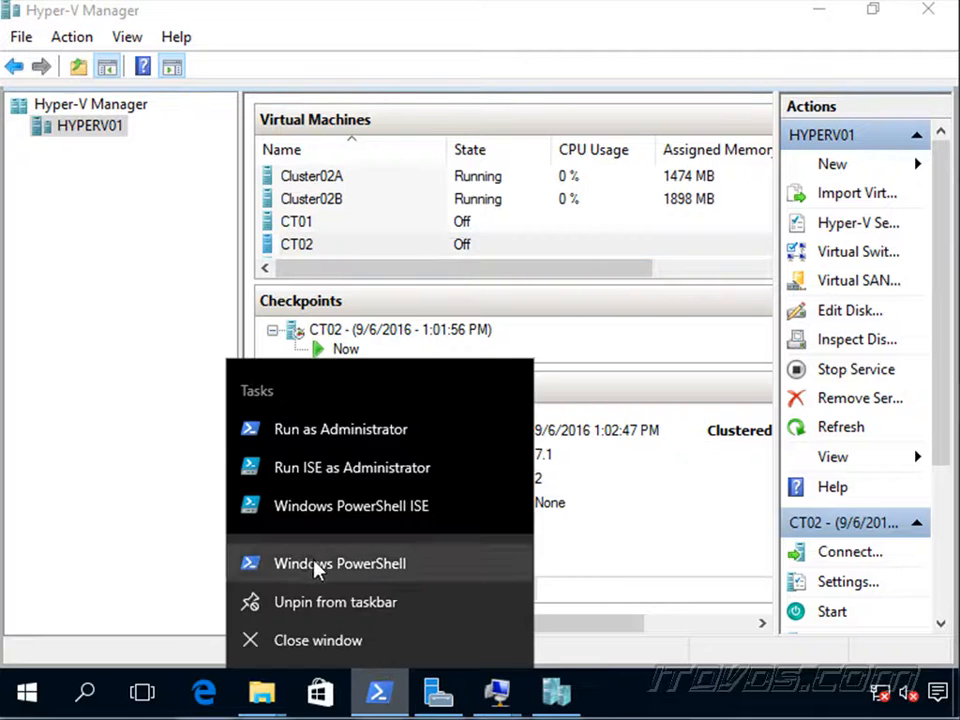
# - In a new PowerShell session, disable CT02's dynamic memory and enter the MacAddressSpoofing On command
pyautogui.click(340, 563)
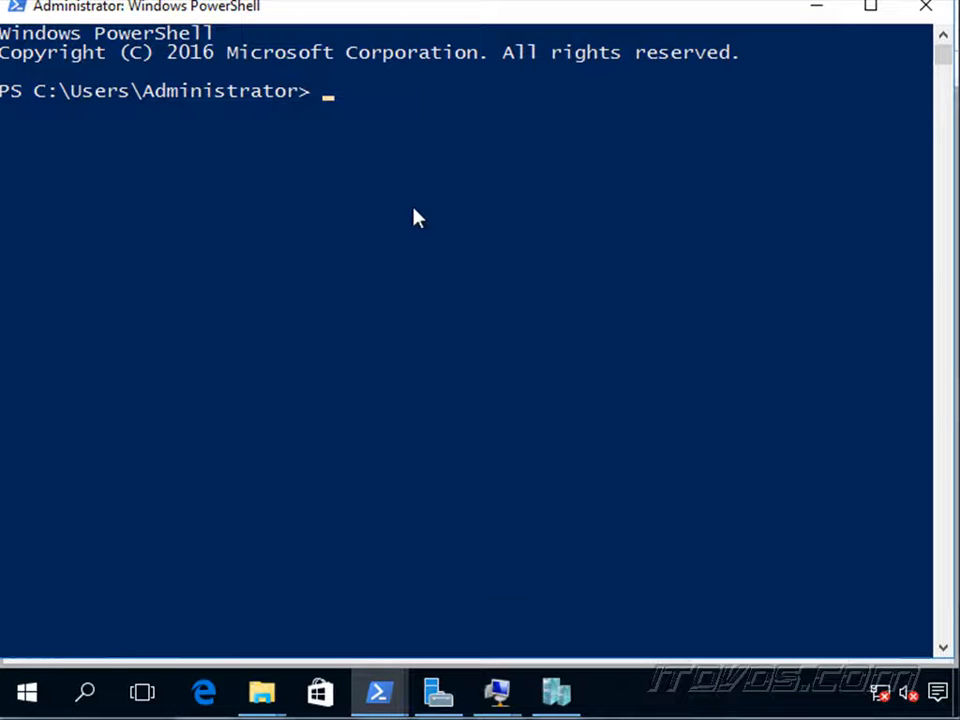
pyautogui.moveTo(488, 328)
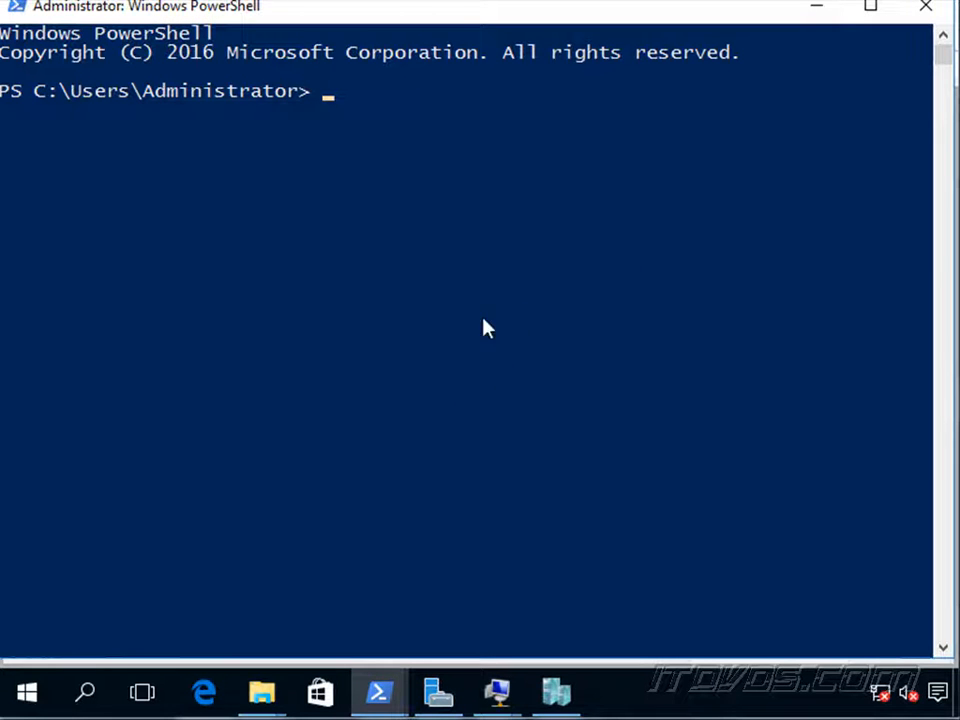
pyautogui.write('Set-VMMemory -VMName CT02 -DynamicMemoryEnabled $false')
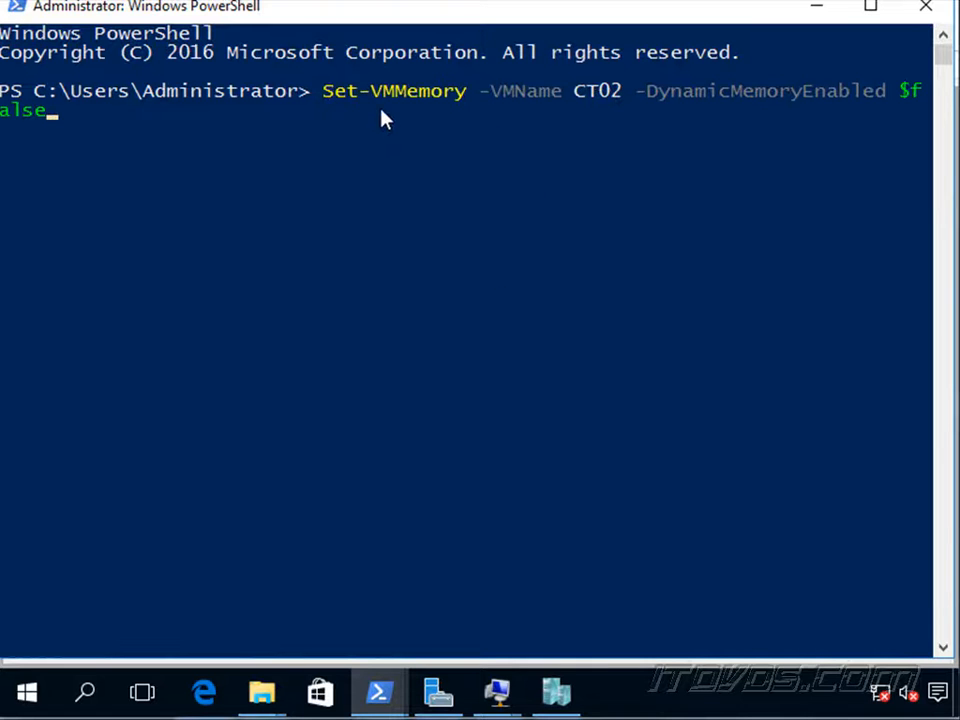
pyautogui.moveTo(557, 110)
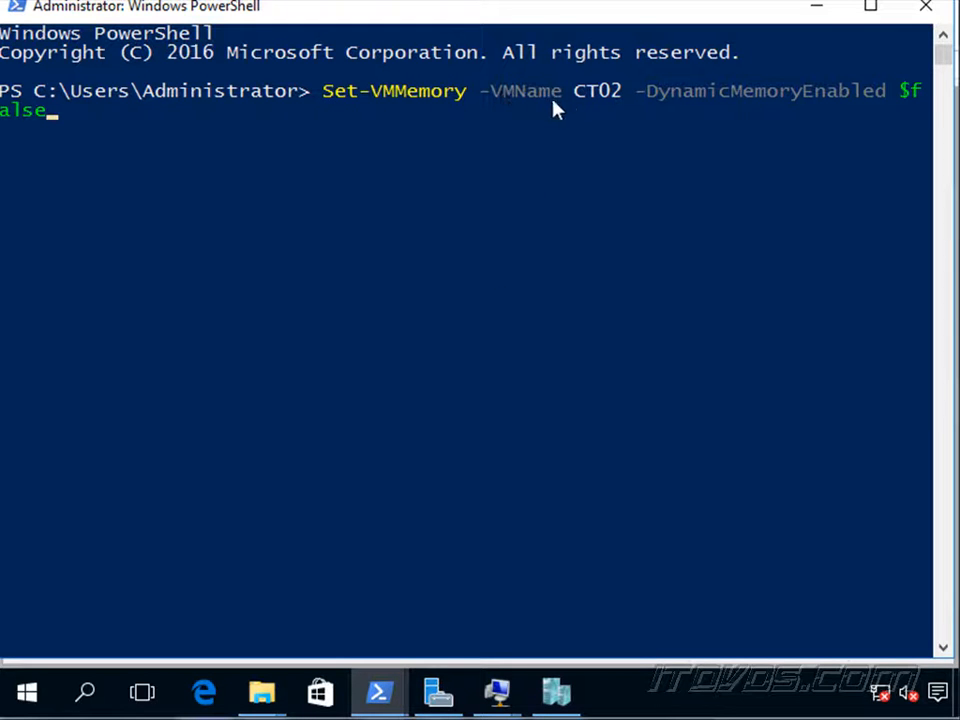
pyautogui.moveTo(728, 95)
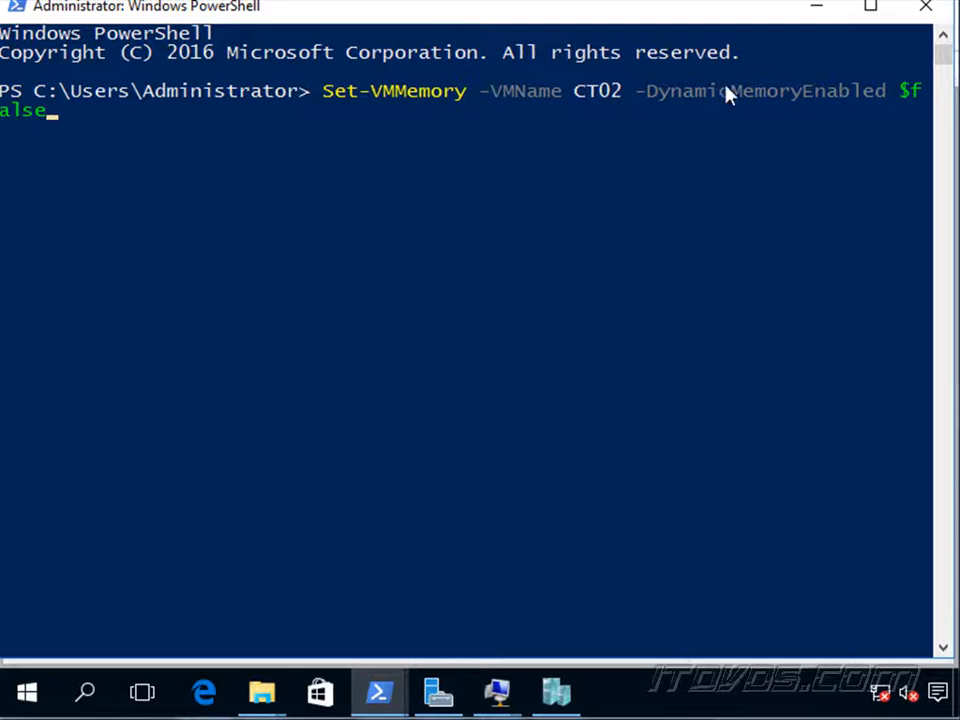
pyautogui.moveTo(224, 165)
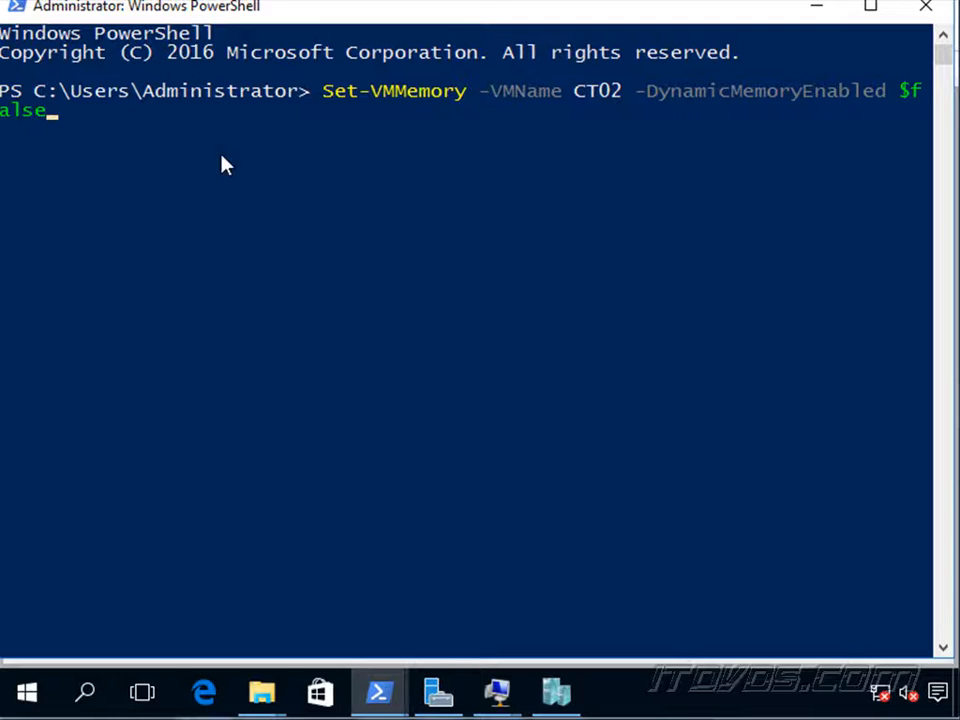
pyautogui.moveTo(461, 188)
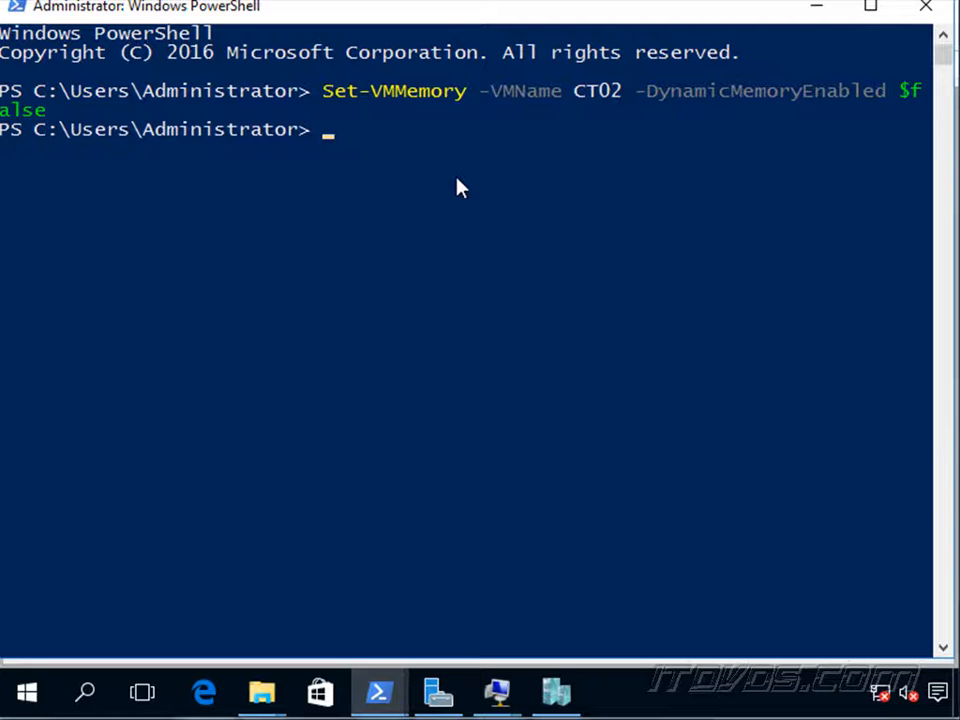
pyautogui.write('Get-VMNetworkAdapter -VMName CT02 | Set-VMNetworkAdapter -MacAddressSpoofing On')
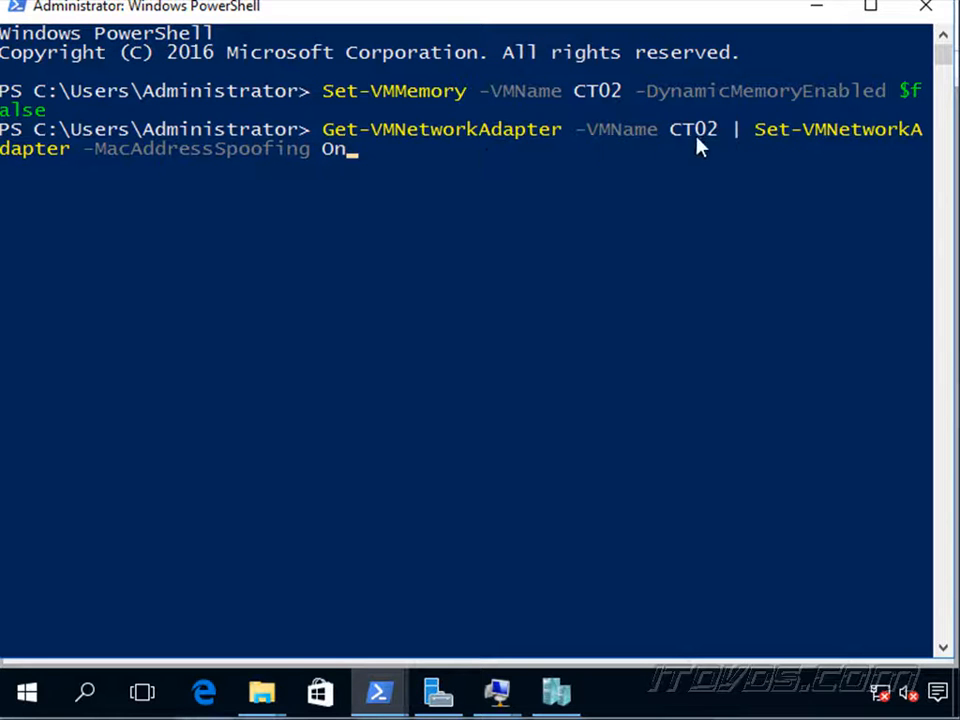
pyautogui.moveTo(762, 145)
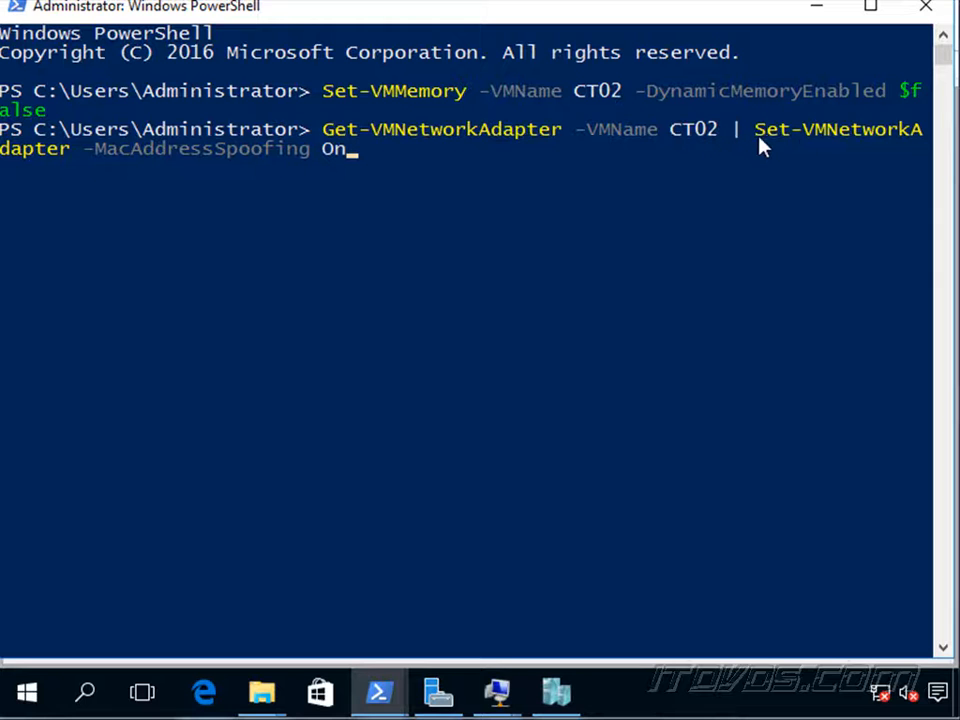
pyautogui.moveTo(200, 197)
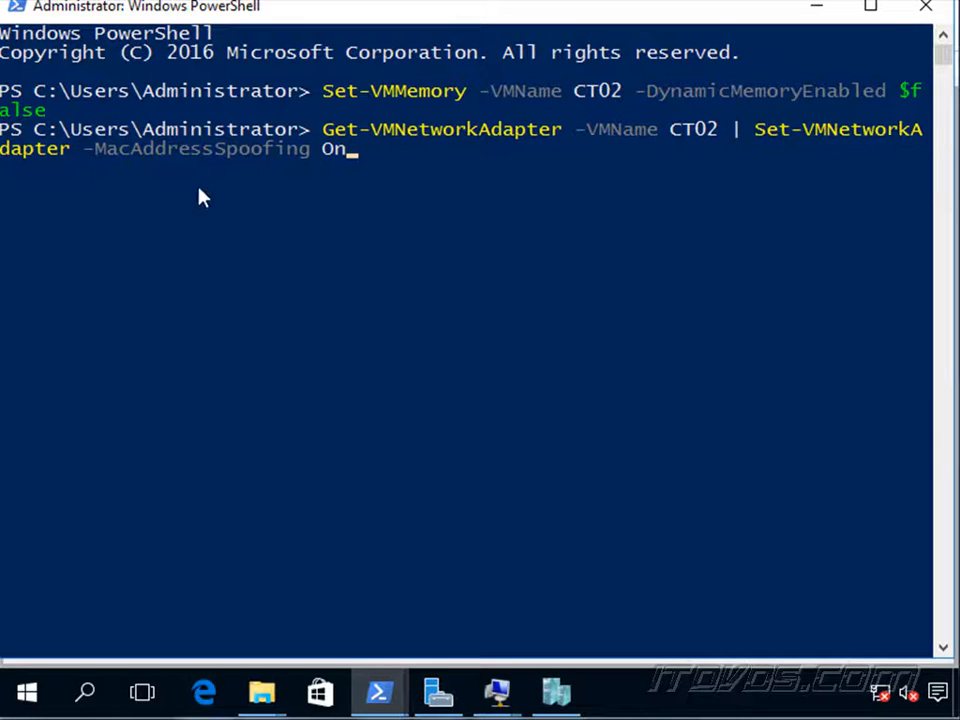
pyautogui.moveTo(315, 183)
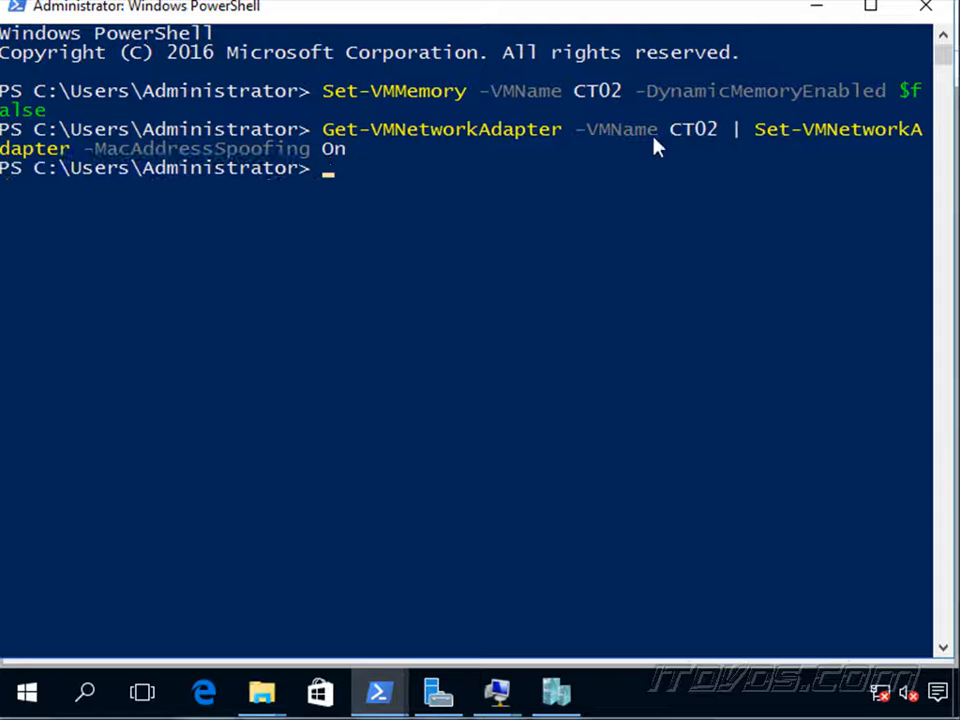
pyautogui.moveTo(618, 196)
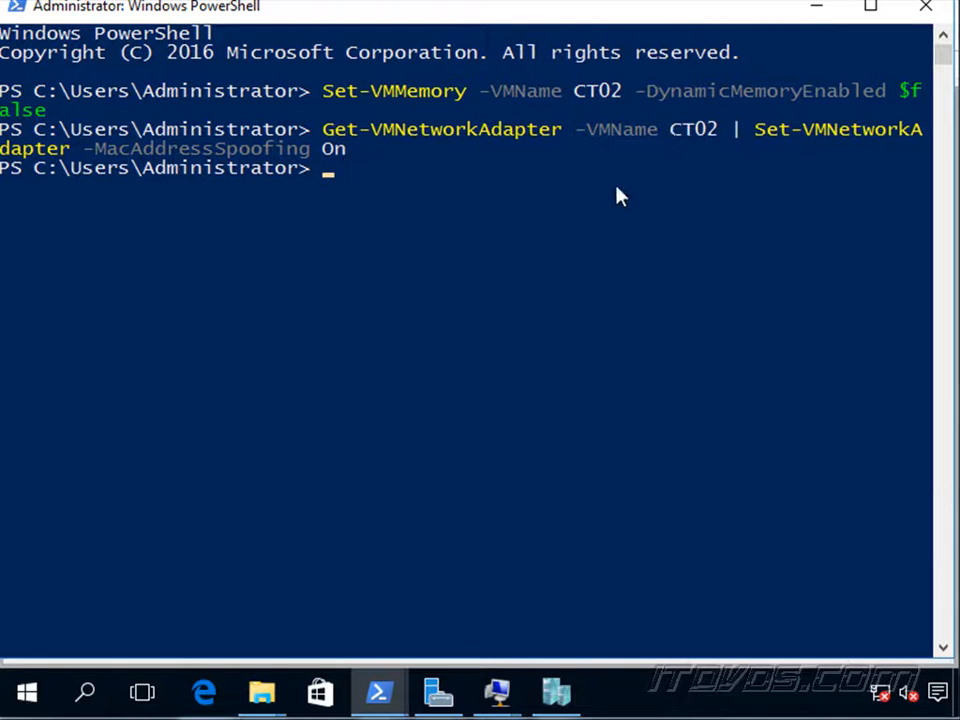
pyautogui.write('Set-VMProcessor -VMName CT02 -ExposeVirtualizationExtensions $true')
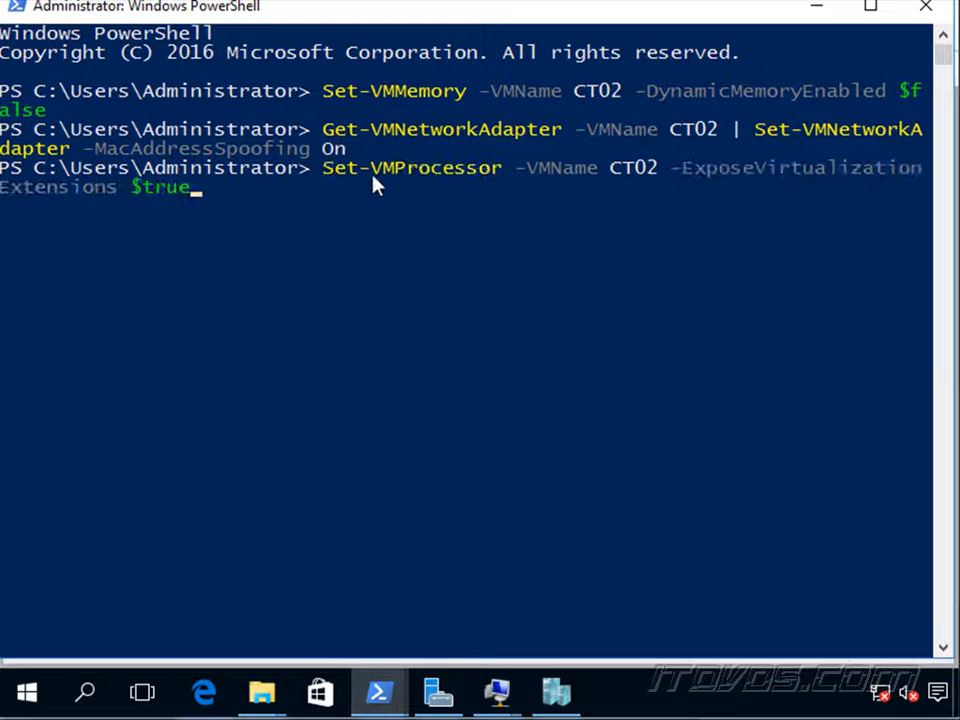
pyautogui.moveTo(583, 185)
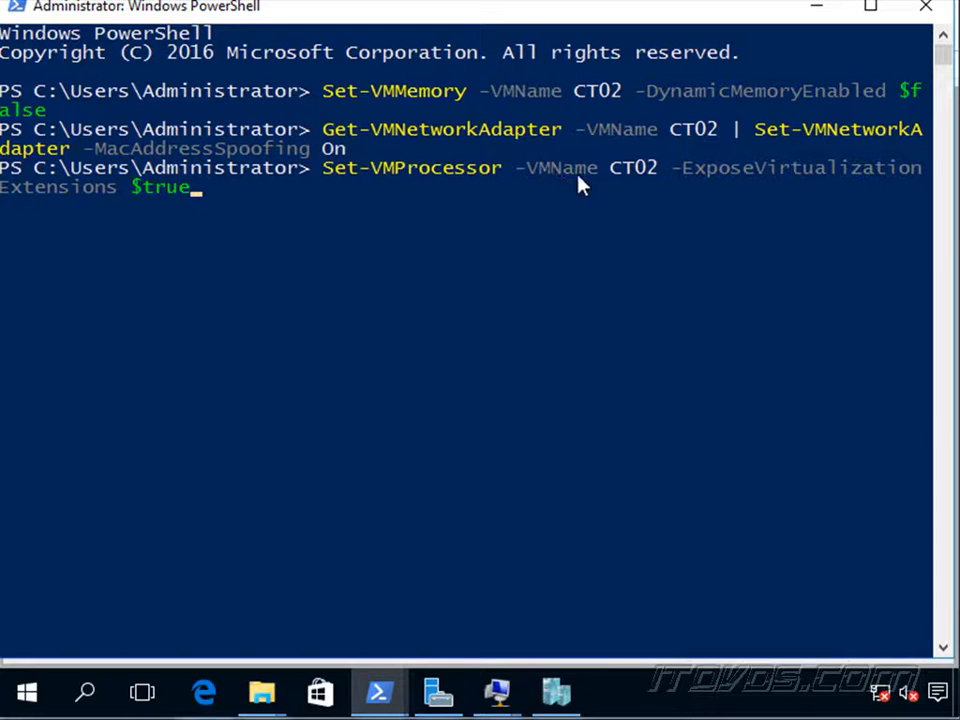
pyautogui.moveTo(732, 186)
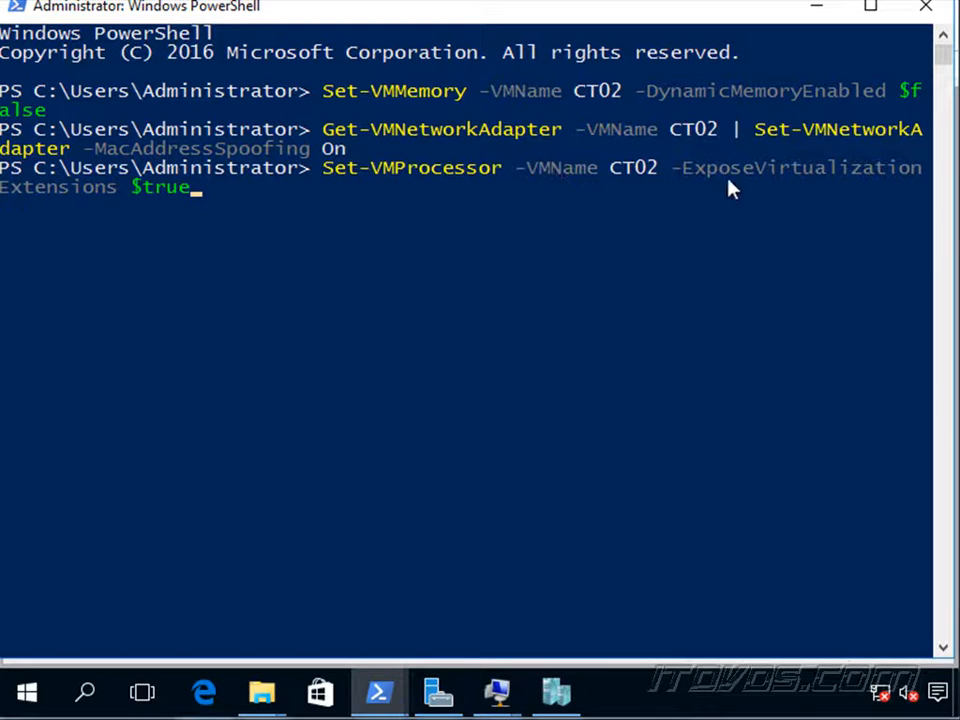
pyautogui.moveTo(185, 205)
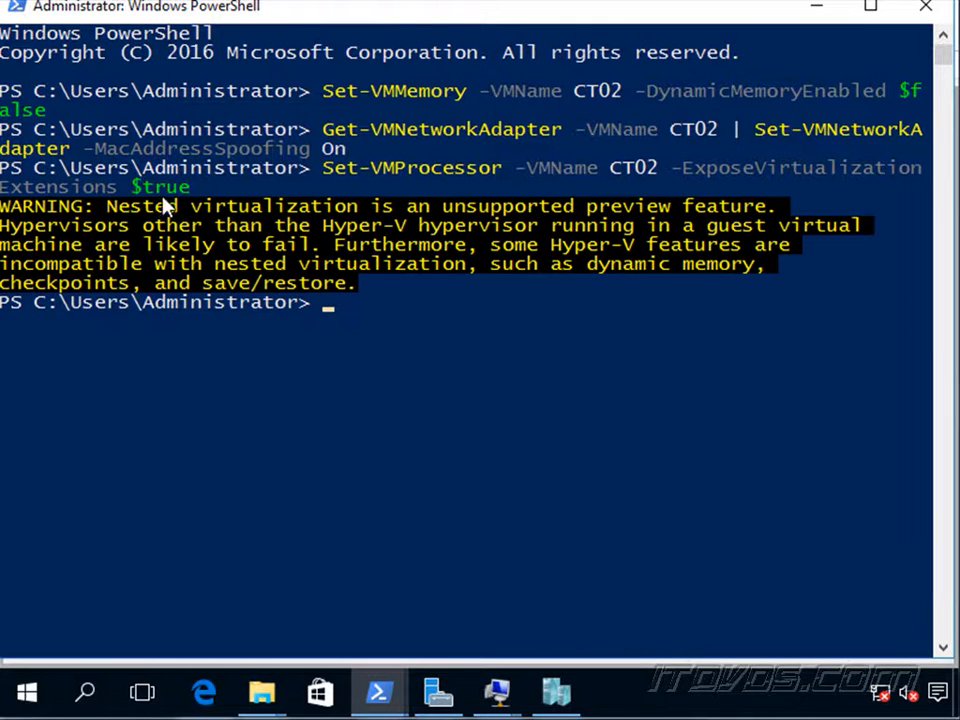
pyautogui.moveTo(400, 213)
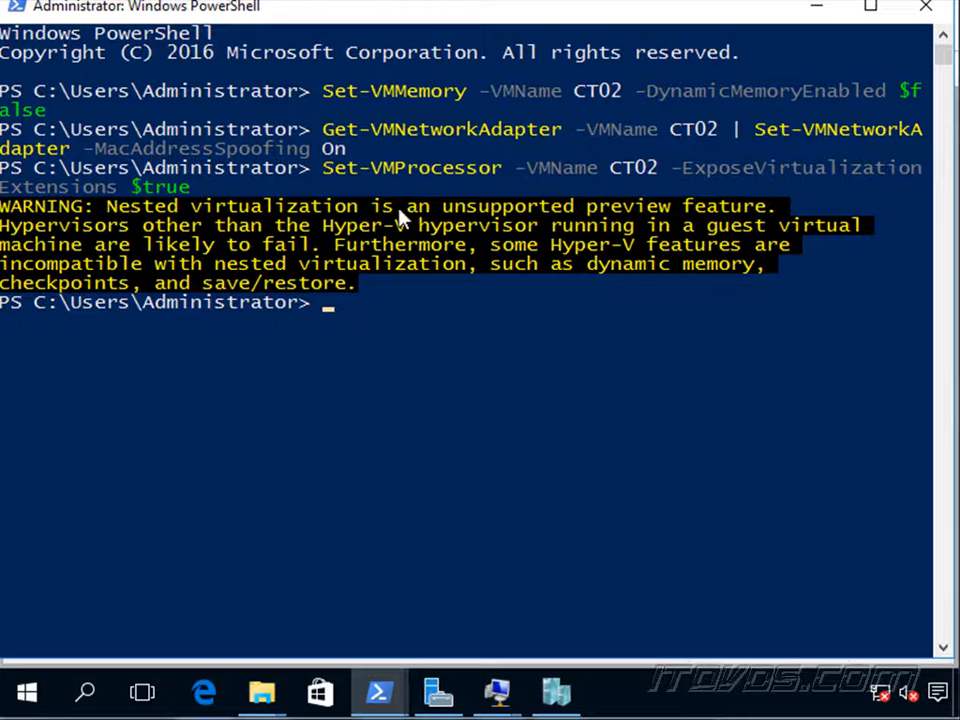
pyautogui.moveTo(620, 275)
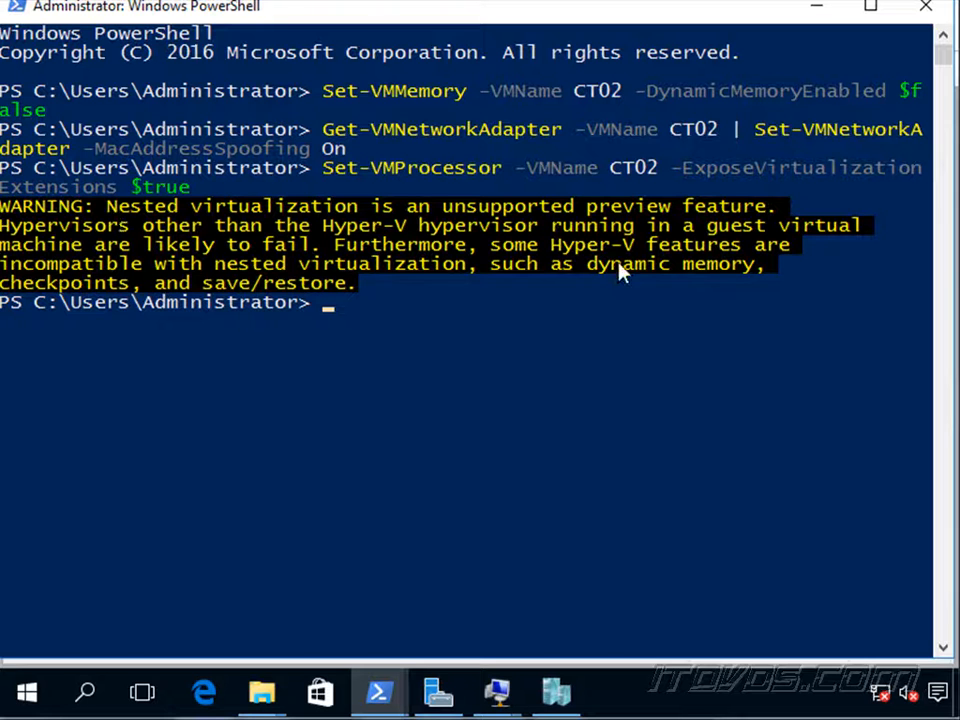
pyautogui.moveTo(533, 349)
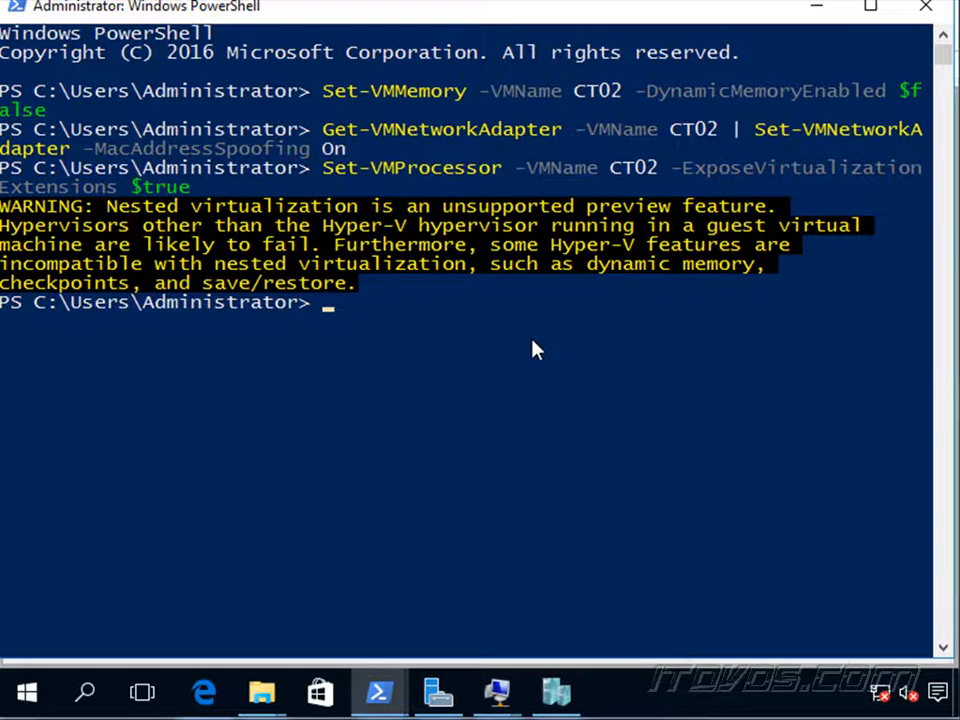
pyautogui.moveTo(672, 305)
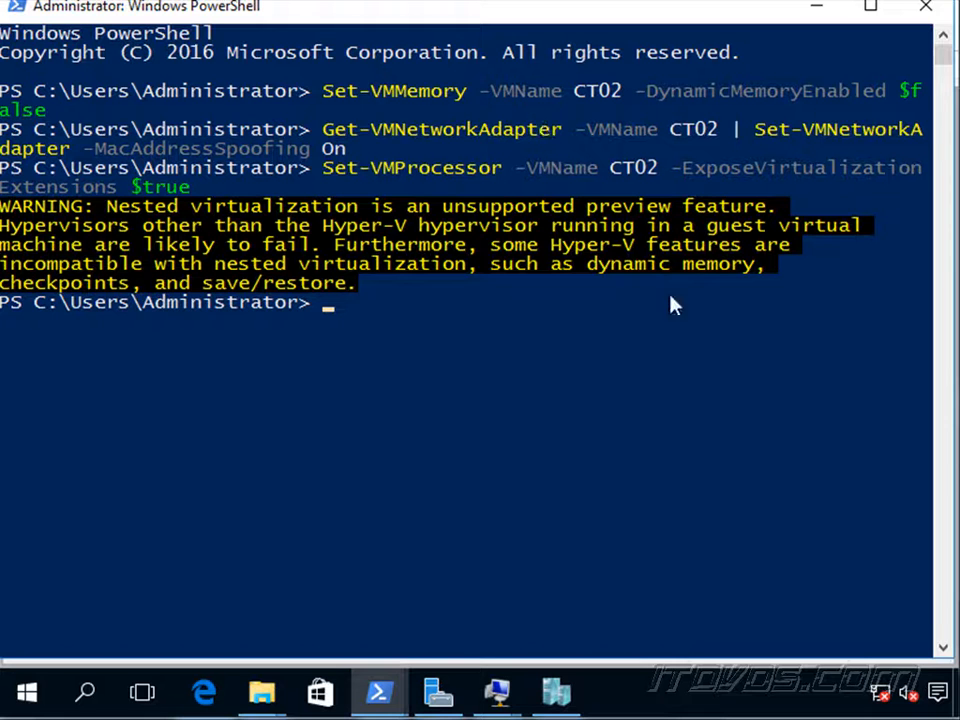
pyautogui.moveTo(640, 338)
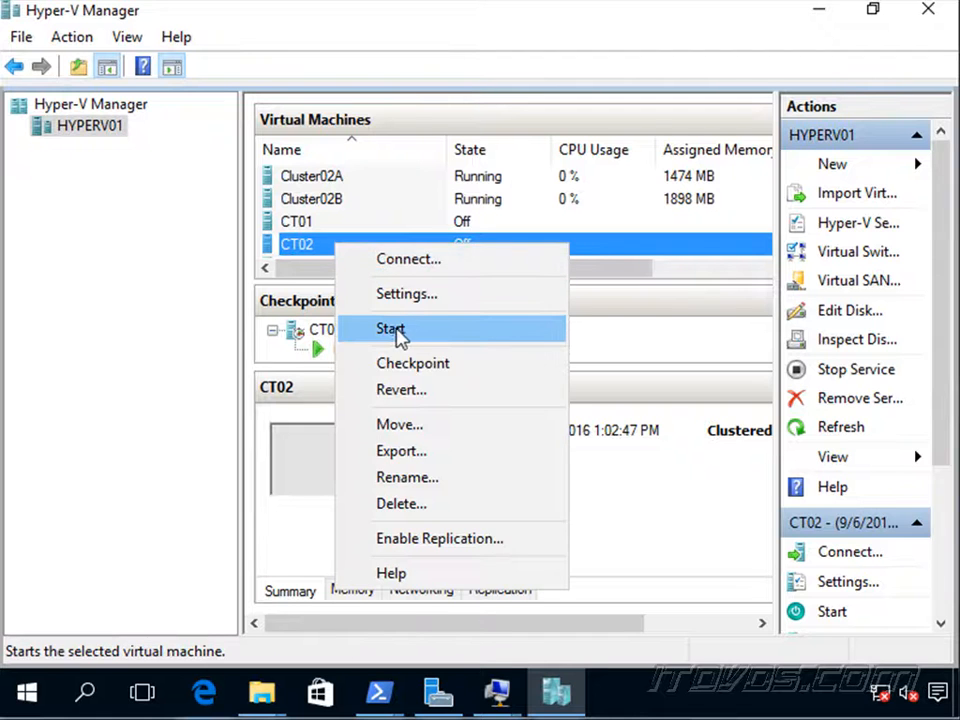
# - Start the CT02 virtual machine and connect to its console
pyautogui.click(390, 329)
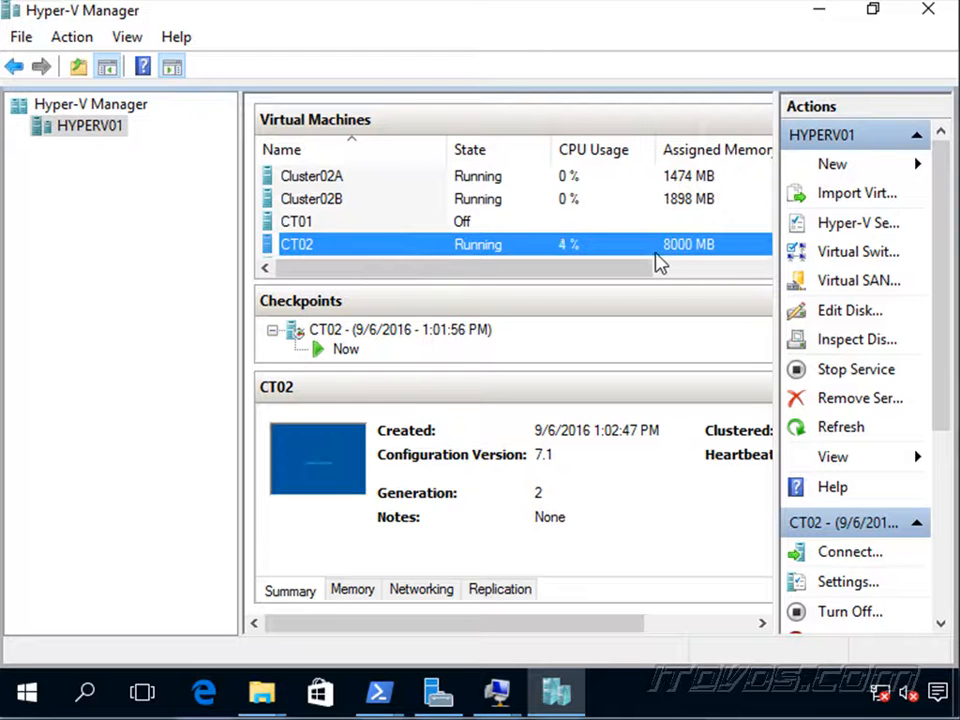
pyautogui.rightClick(296, 244)
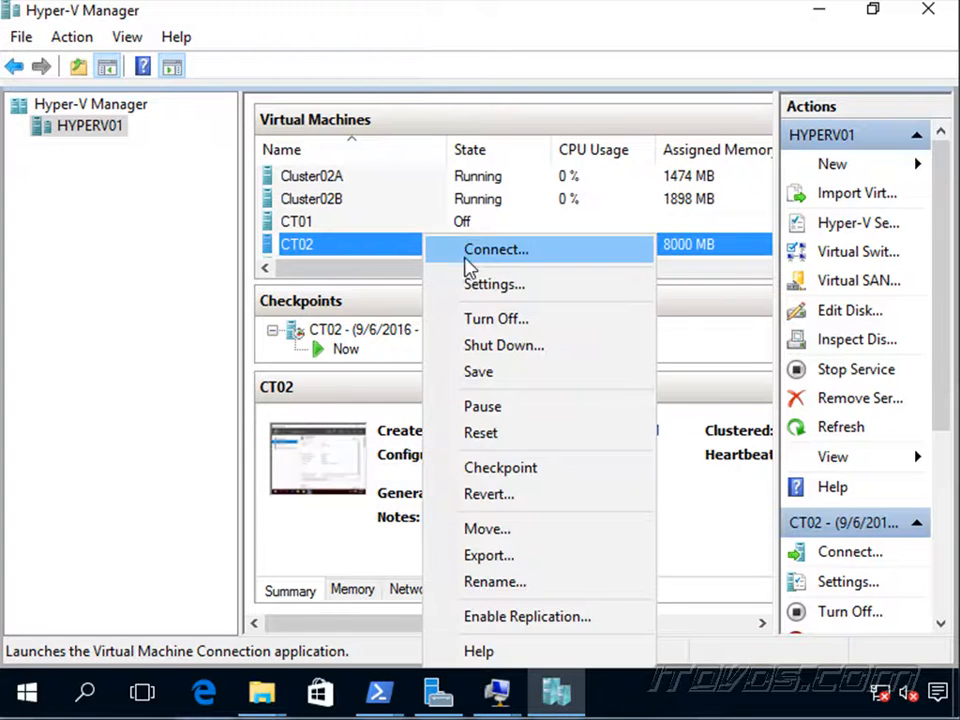
pyautogui.click(496, 249)
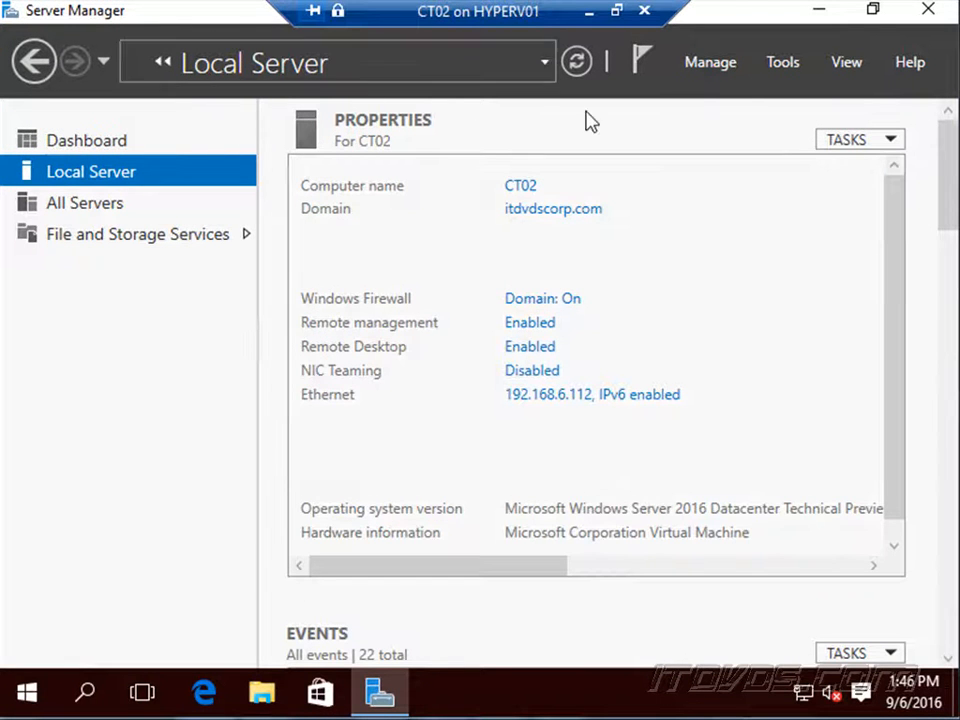
# - Launch Add Roles and Features, keeping role-based installation with CT02 as destination
pyautogui.click(710, 62)
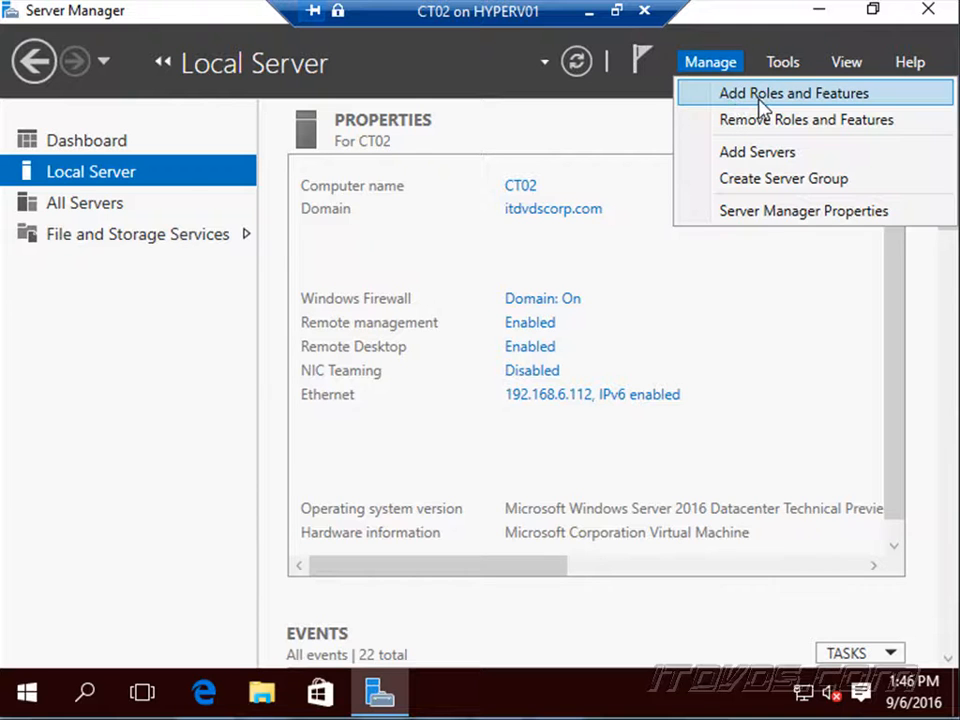
pyautogui.click(793, 92)
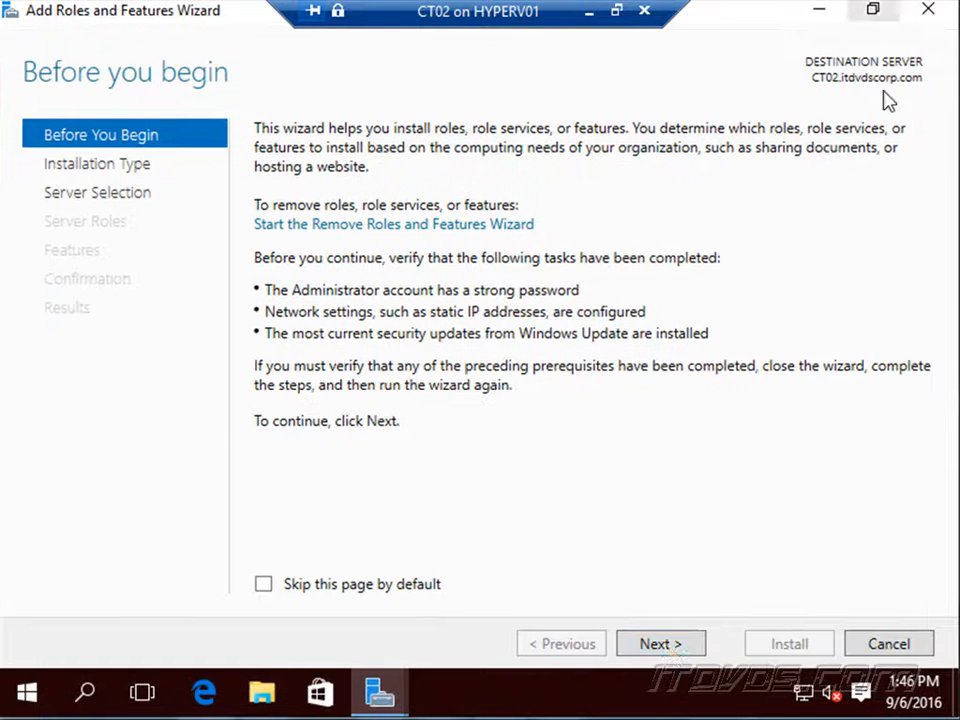
pyautogui.click(660, 643)
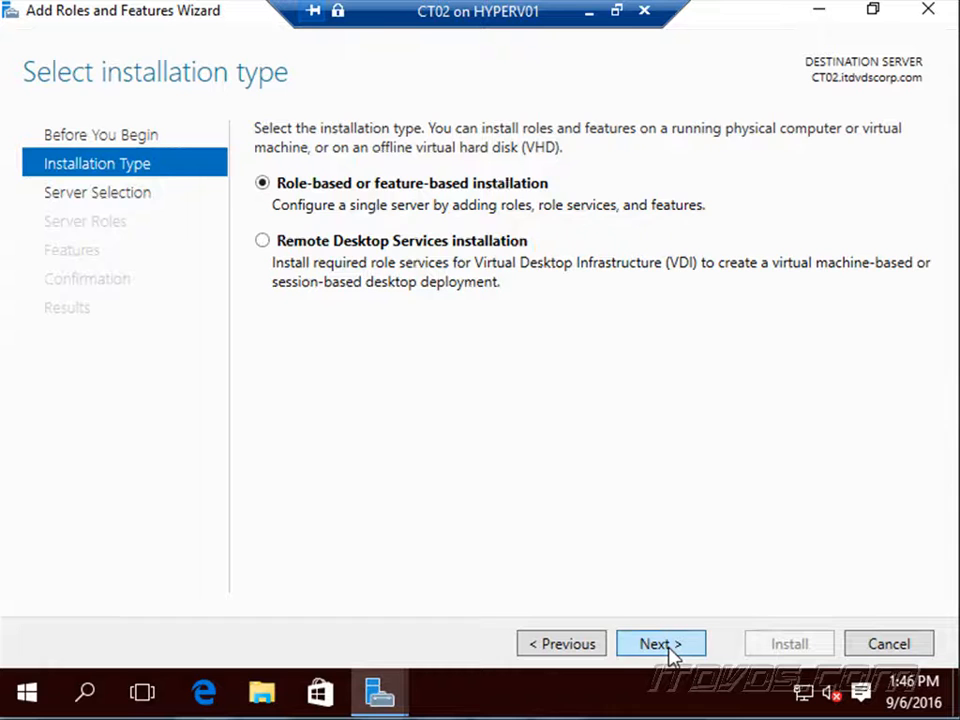
pyautogui.click(660, 643)
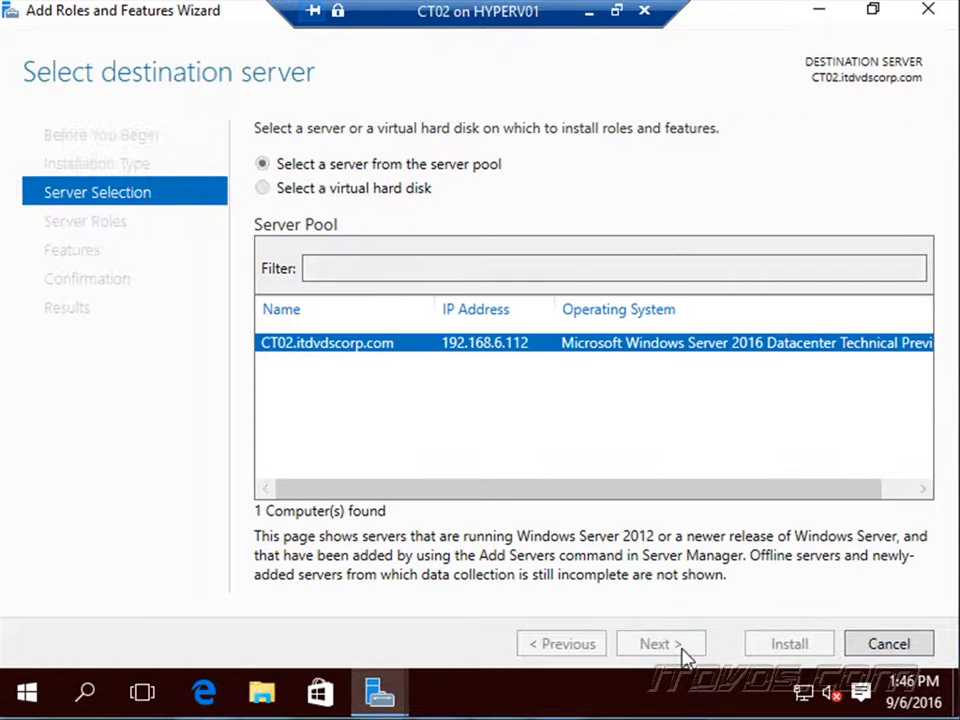
pyautogui.click(660, 643)
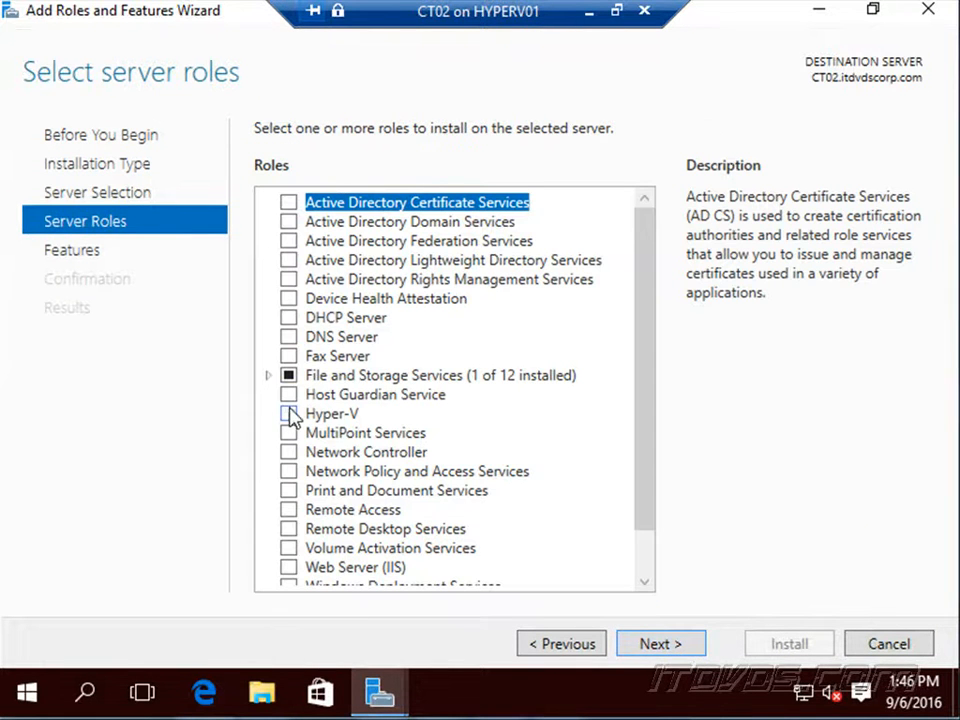
# - Select the Hyper-V role with its management tools and continue to features
pyautogui.click(289, 413)
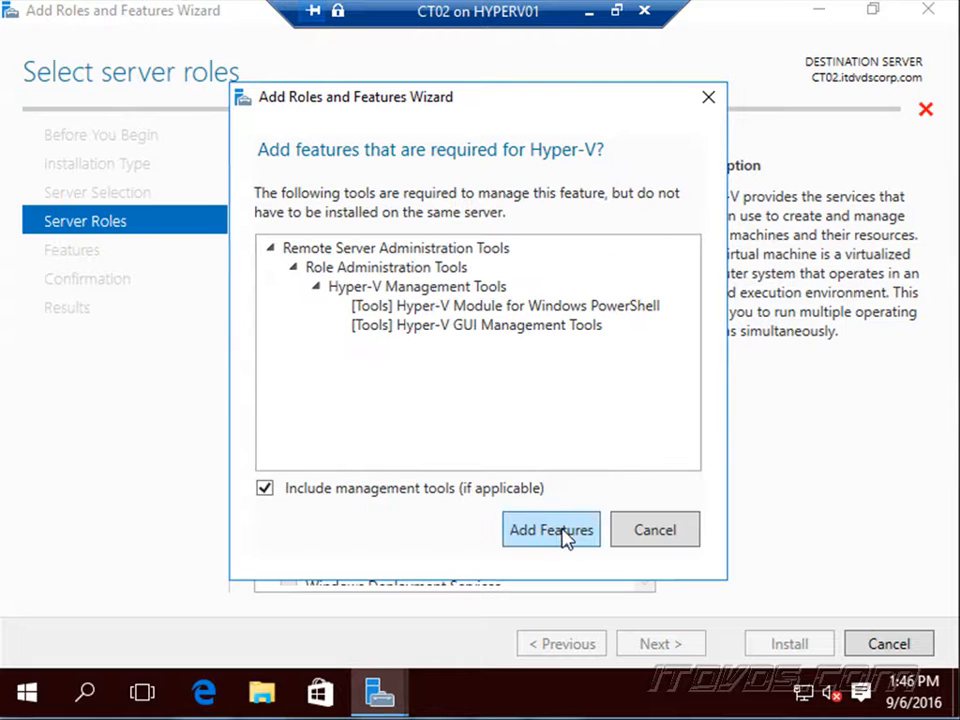
pyautogui.click(551, 530)
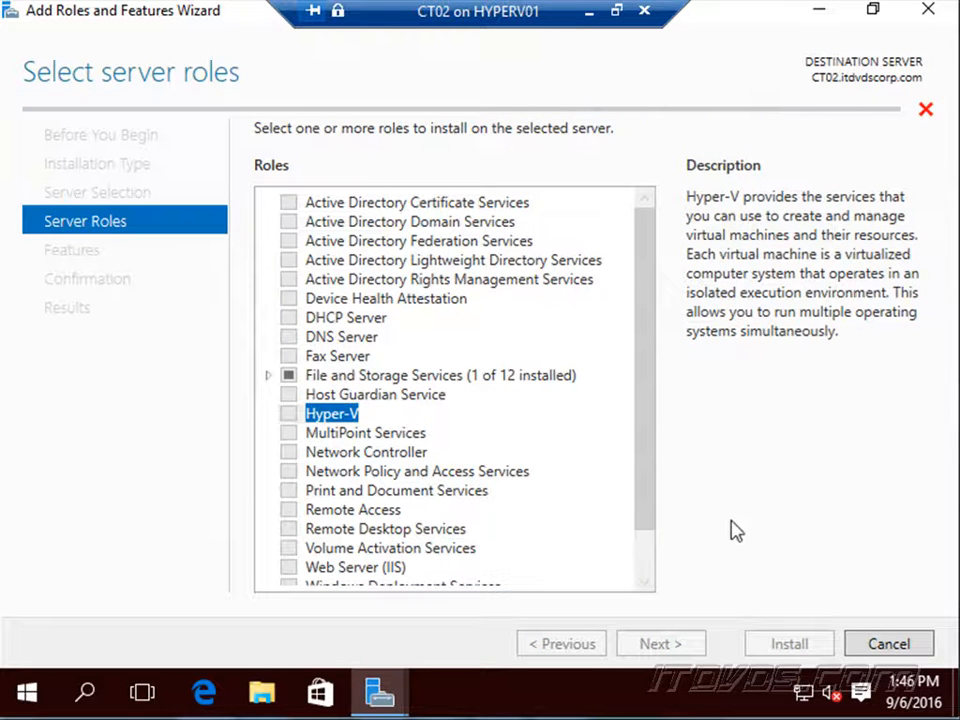
pyautogui.click(289, 413)
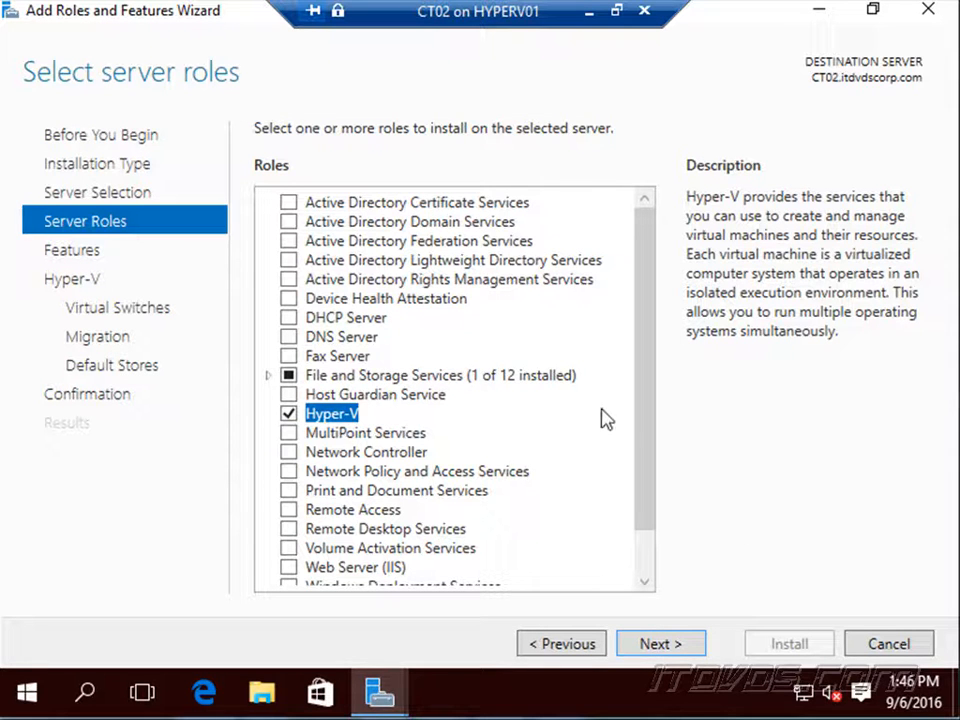
pyautogui.click(659, 643)
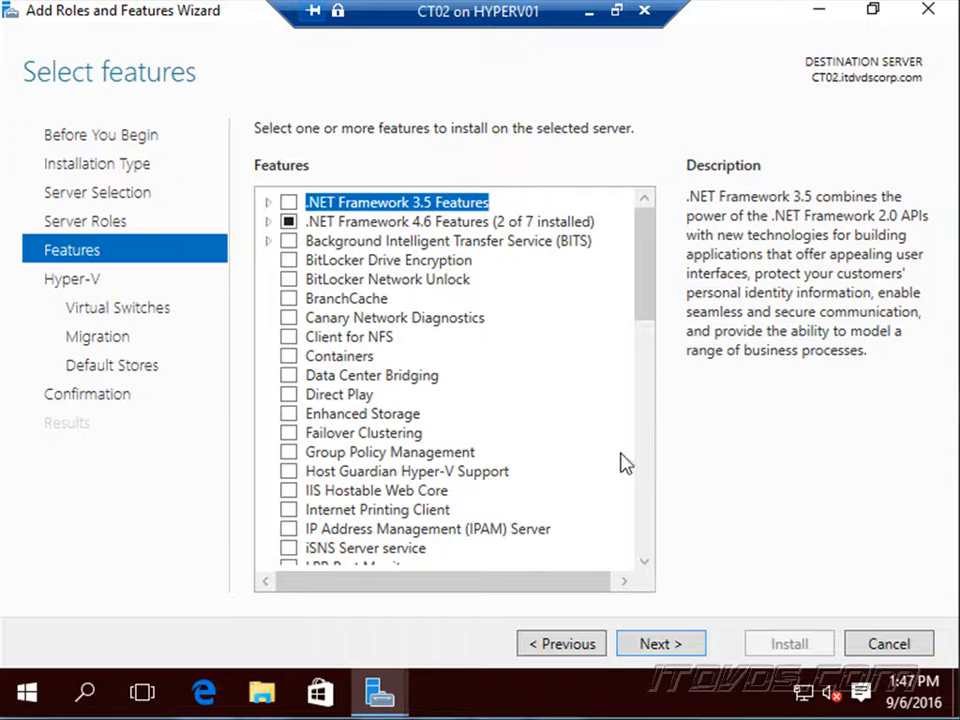
# - Install Hyper-V without extra features, virtual switch or live migration, keeping default storage
pyautogui.click(660, 643)
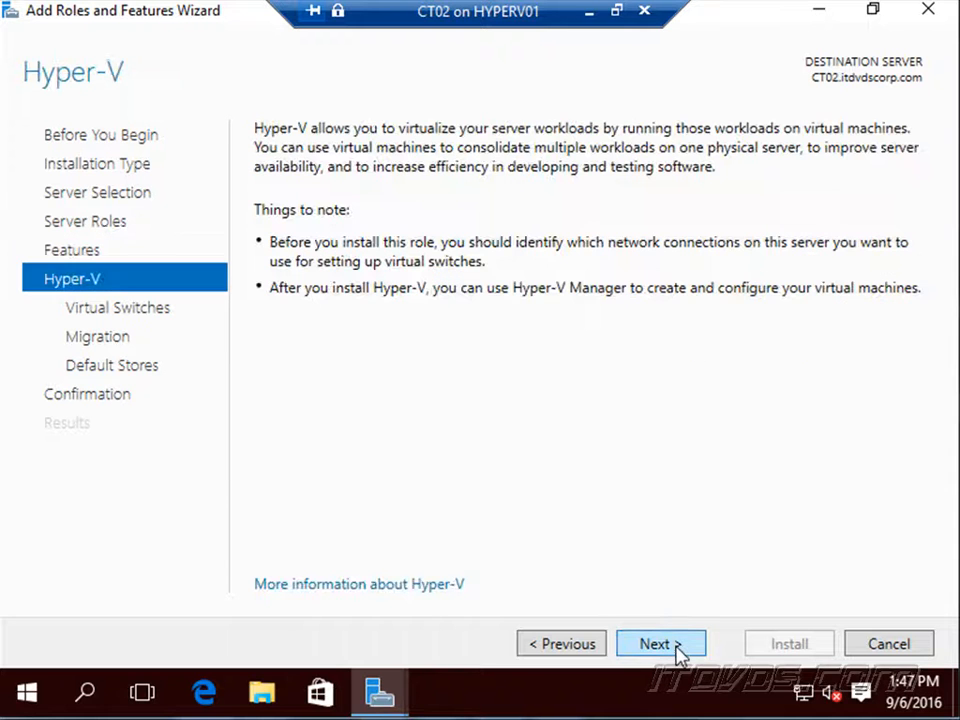
pyautogui.click(660, 643)
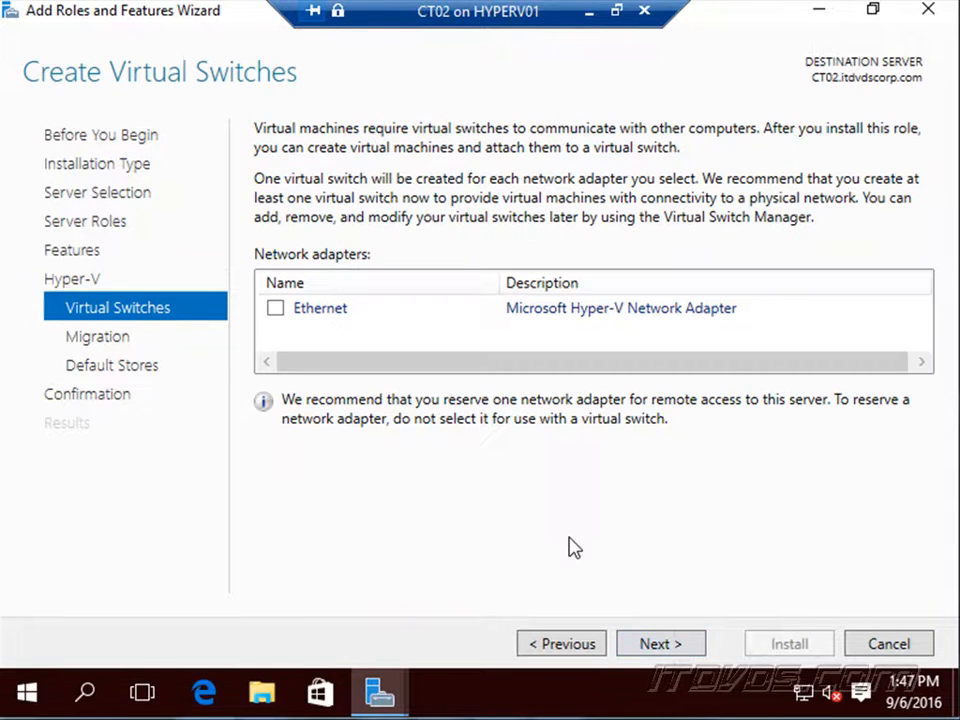
pyautogui.moveTo(450, 415)
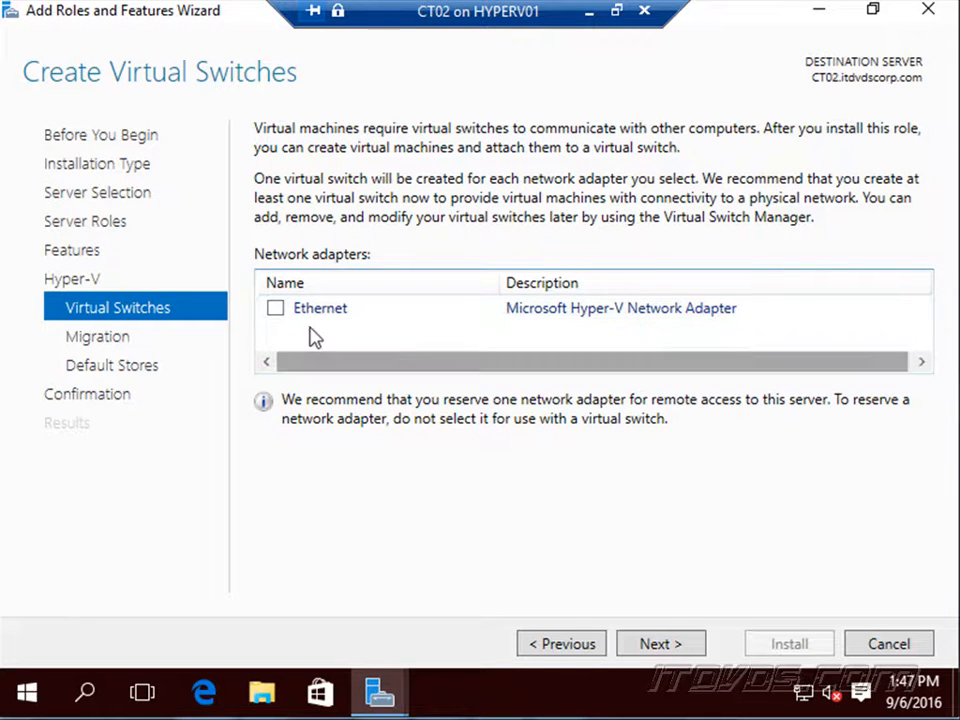
pyautogui.click(660, 643)
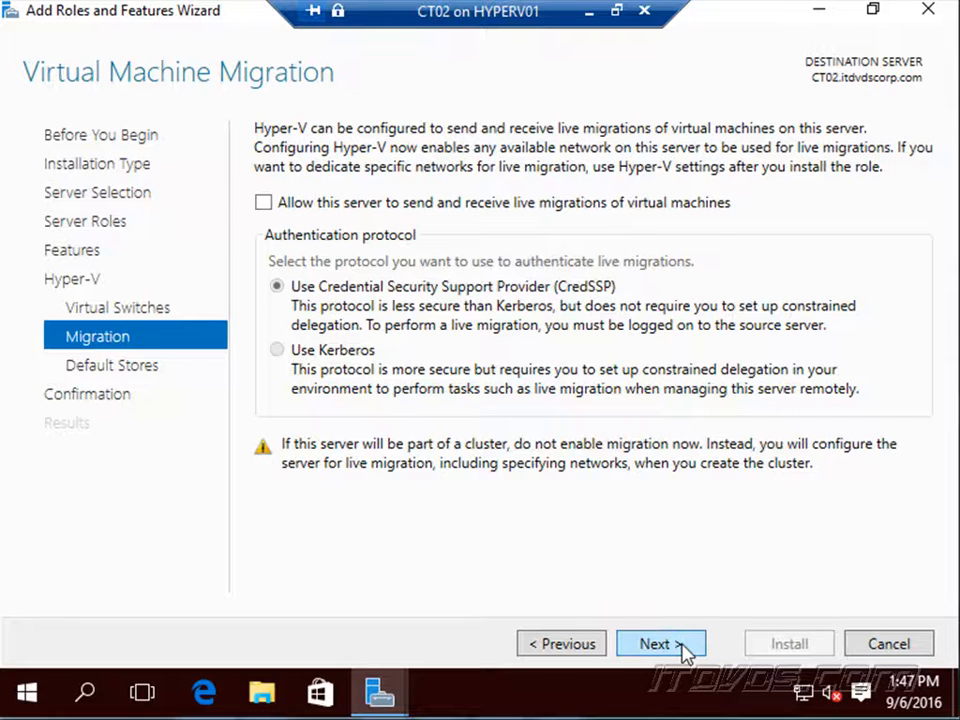
pyautogui.click(654, 643)
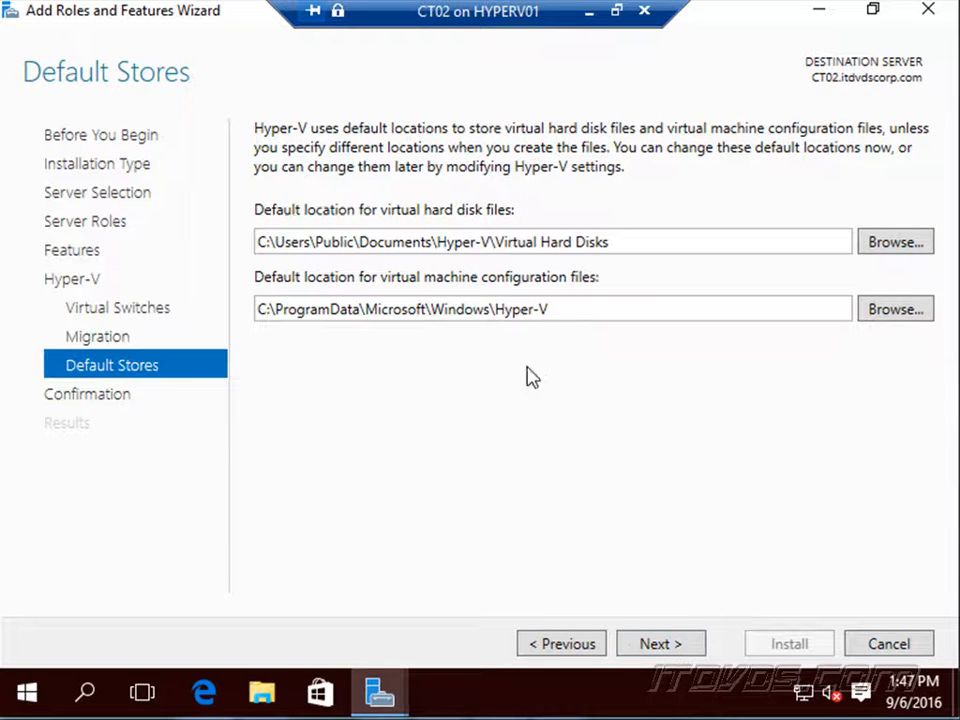
pyautogui.click(659, 643)
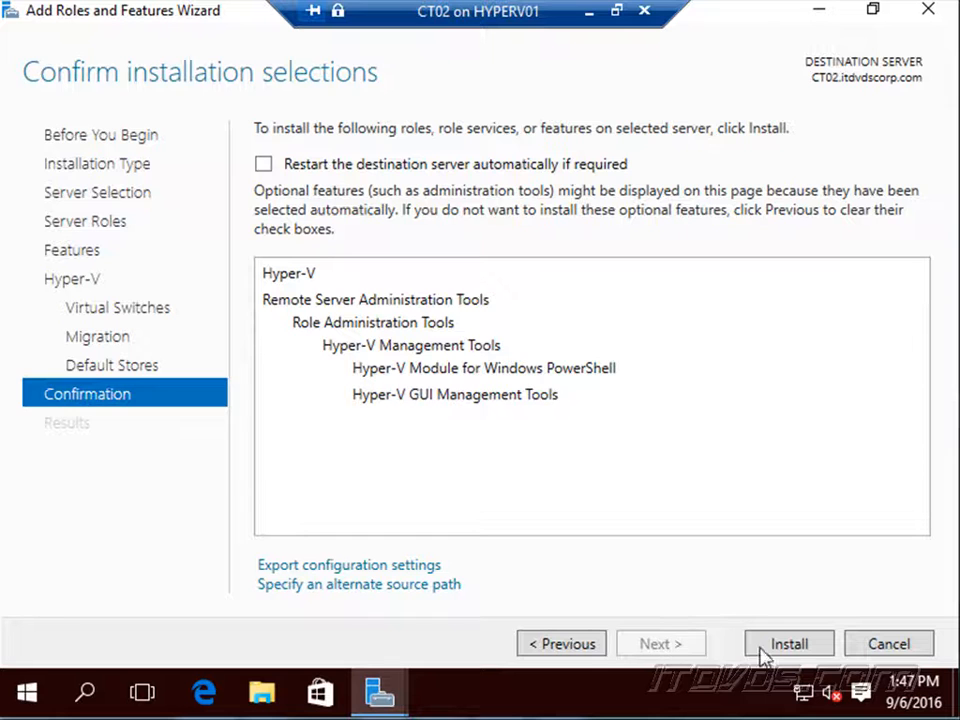
pyautogui.click(789, 643)
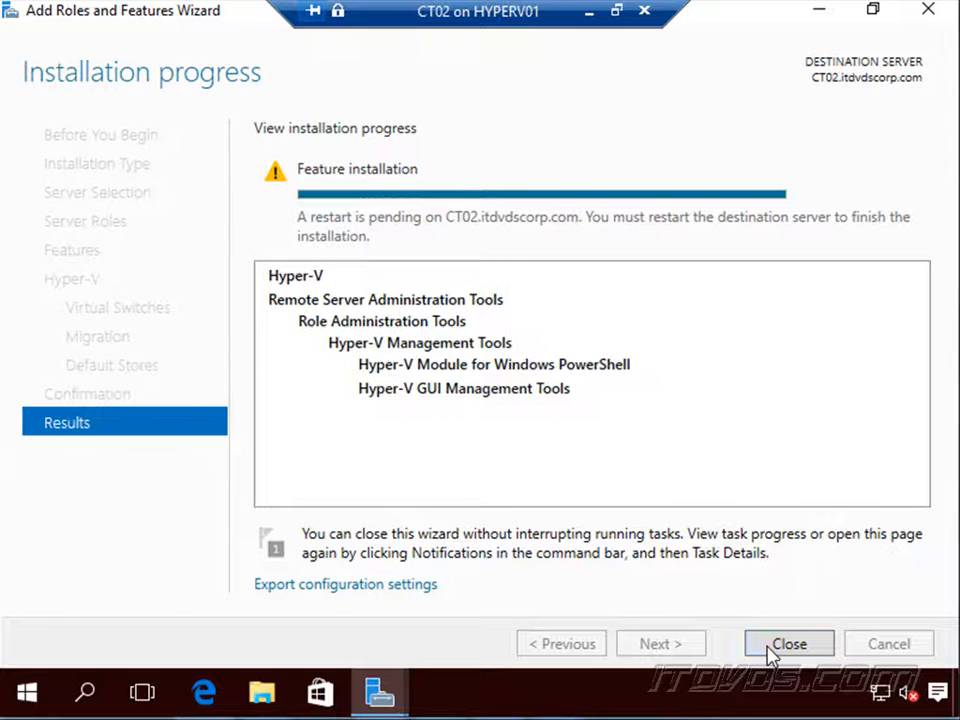
# - Close the finished wizard and restart CT02 with a chosen reason
pyautogui.click(788, 643)
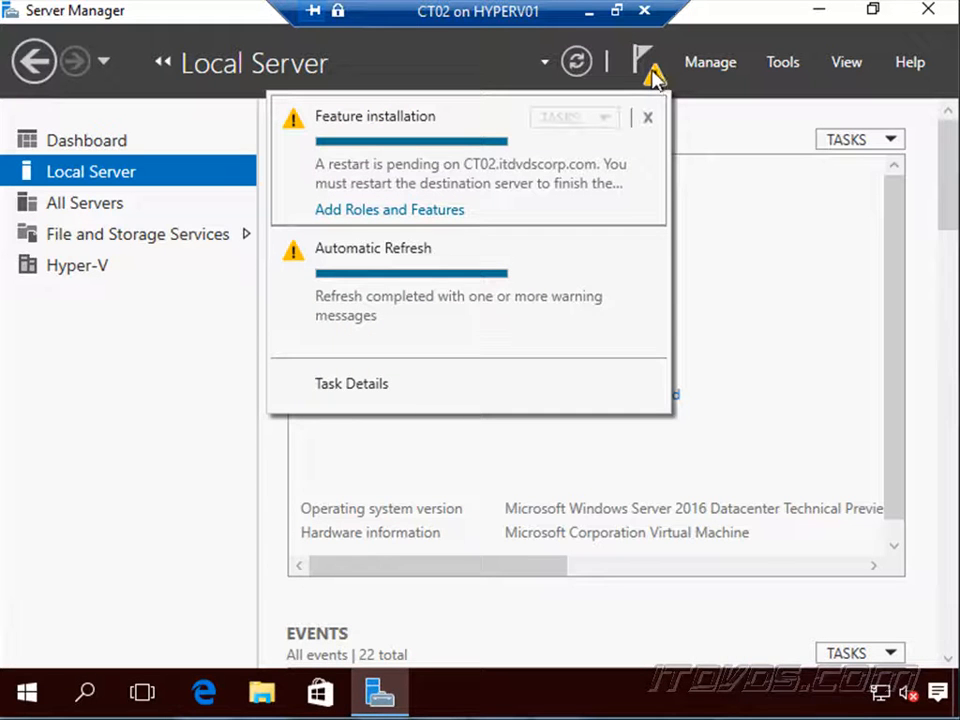
pyautogui.rightClick(27, 691)
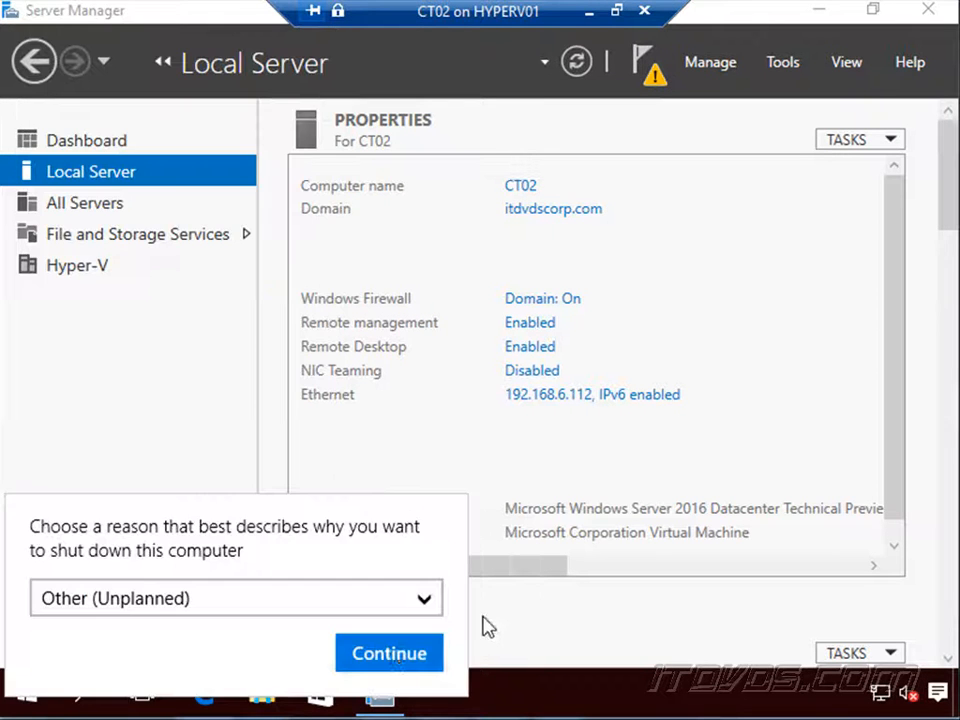
pyautogui.click(389, 653)
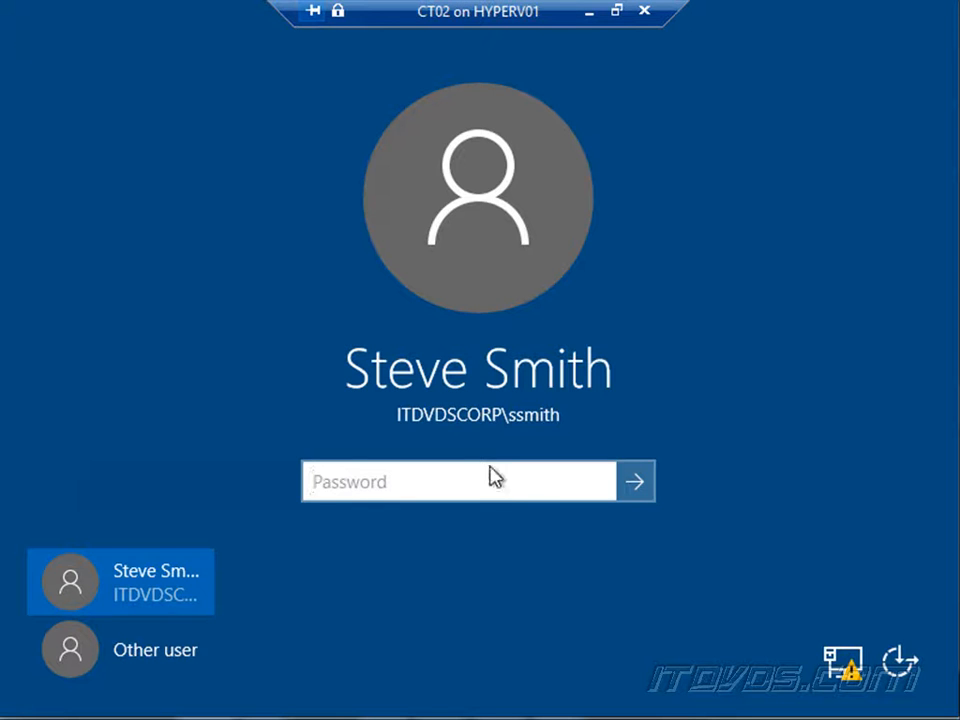
# - Sign in to CT02 with the password and launch Hyper-V Manager from Tools
pyautogui.write('•••')
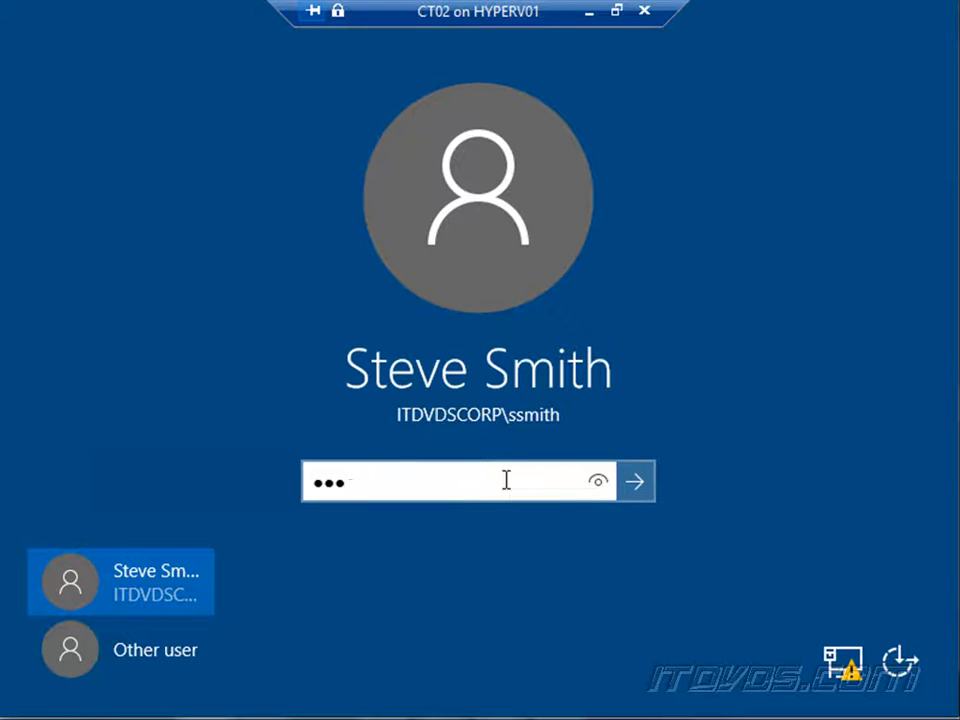
pyautogui.click(635, 481)
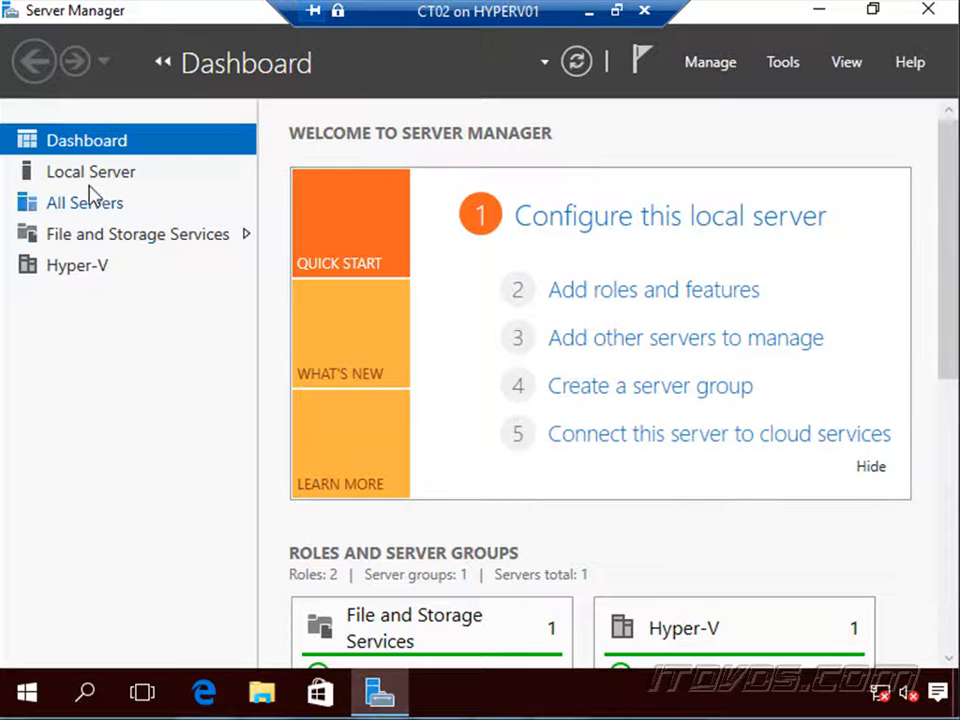
pyautogui.click(90, 171)
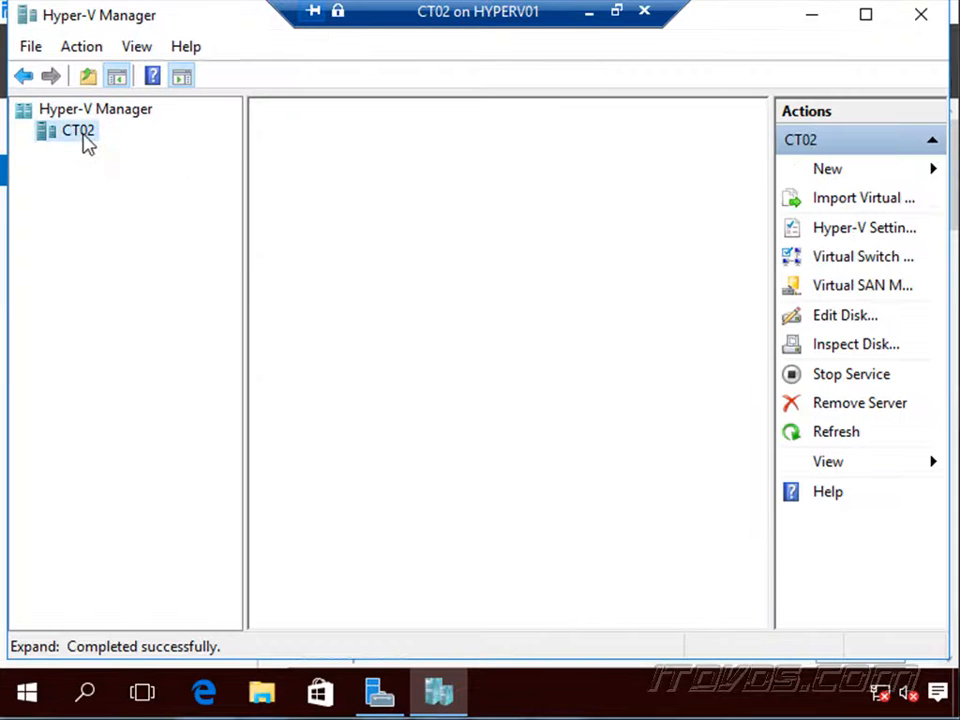
# - Start a new virtual machine on the CT02 host named TestVM01
pyautogui.click(77, 130)
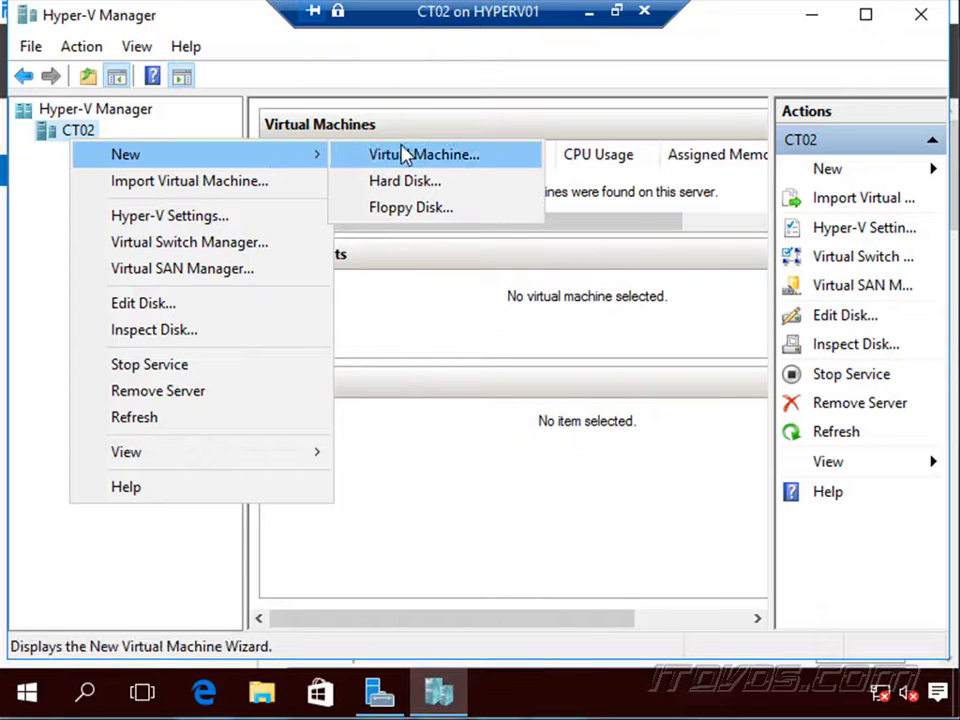
pyautogui.click(424, 154)
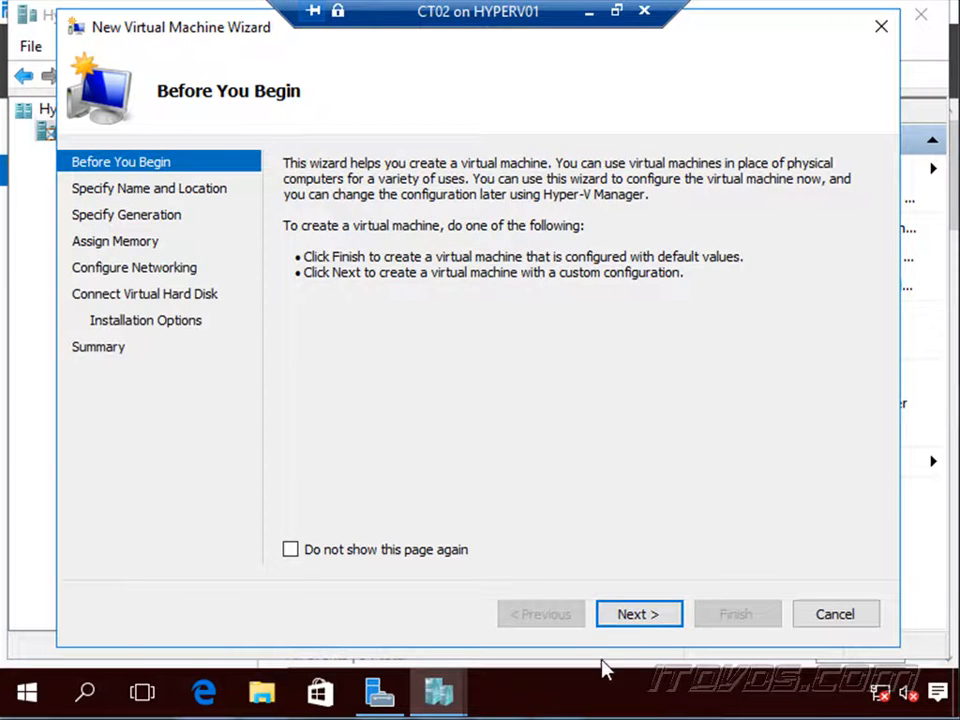
pyautogui.click(638, 614)
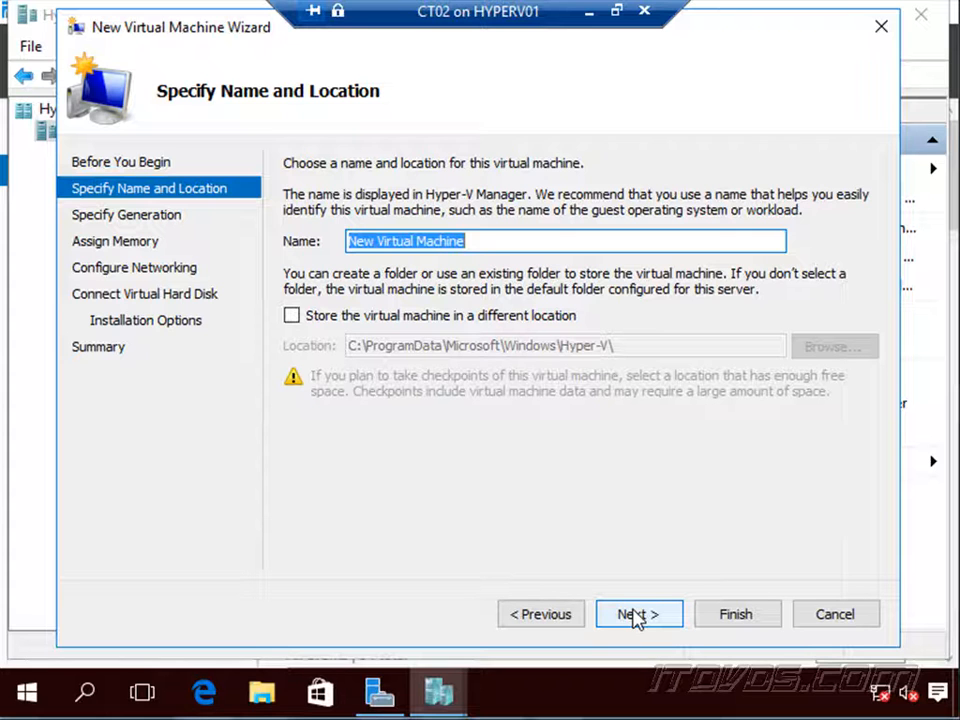
pyautogui.write('TestVM')
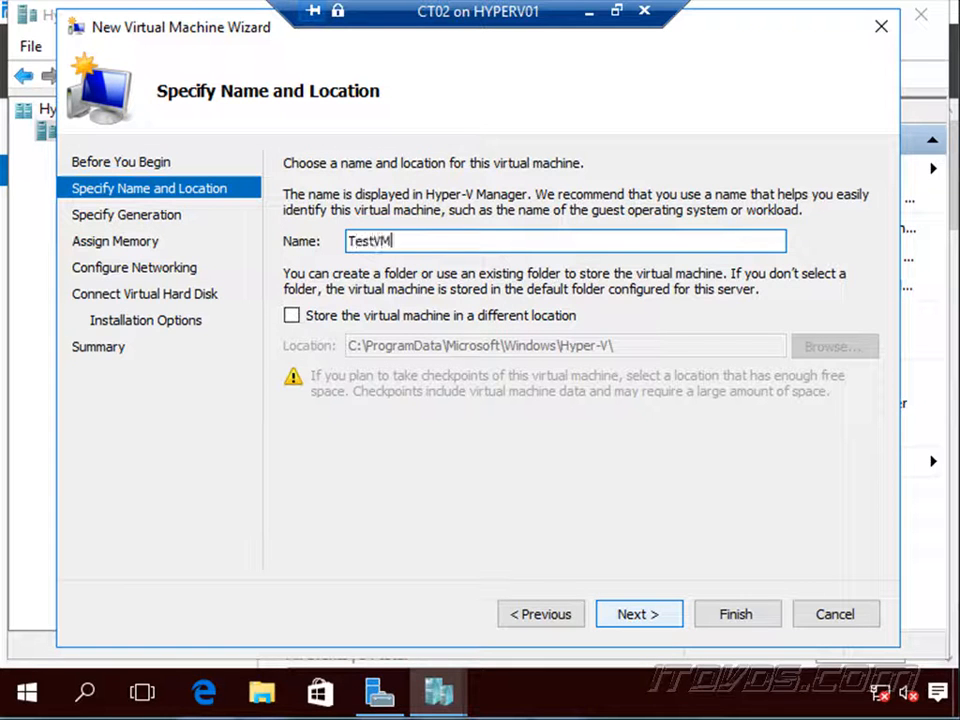
pyautogui.write('01')
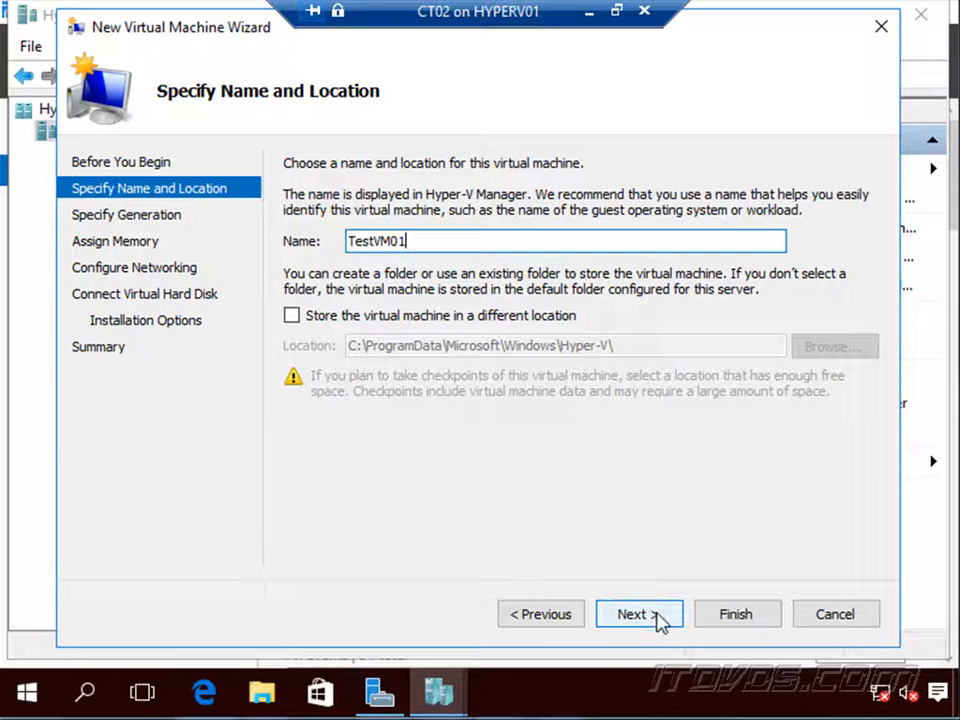
pyautogui.click(639, 614)
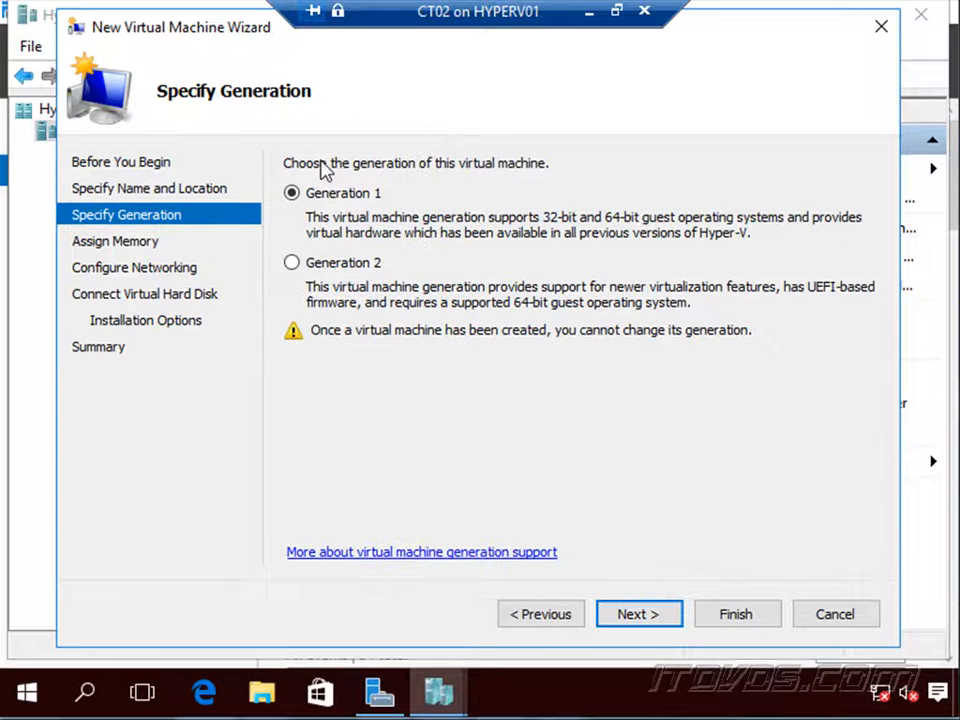
# - Create TestVM01 as Generation 2, 1024 MB, on the virtual switch, then start it
pyautogui.click(638, 614)
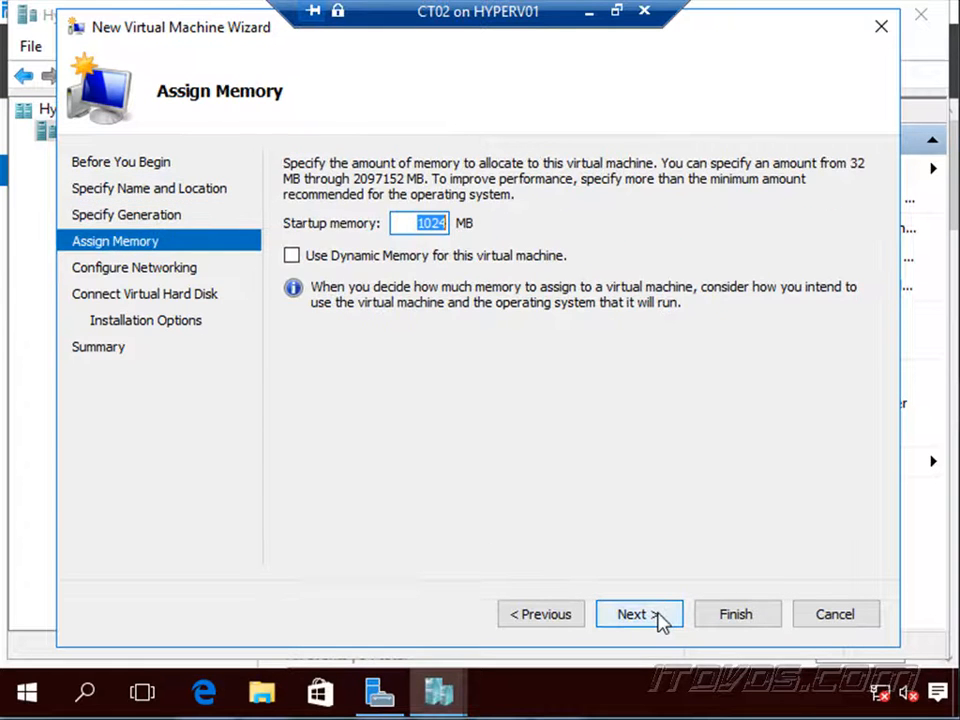
pyautogui.click(638, 614)
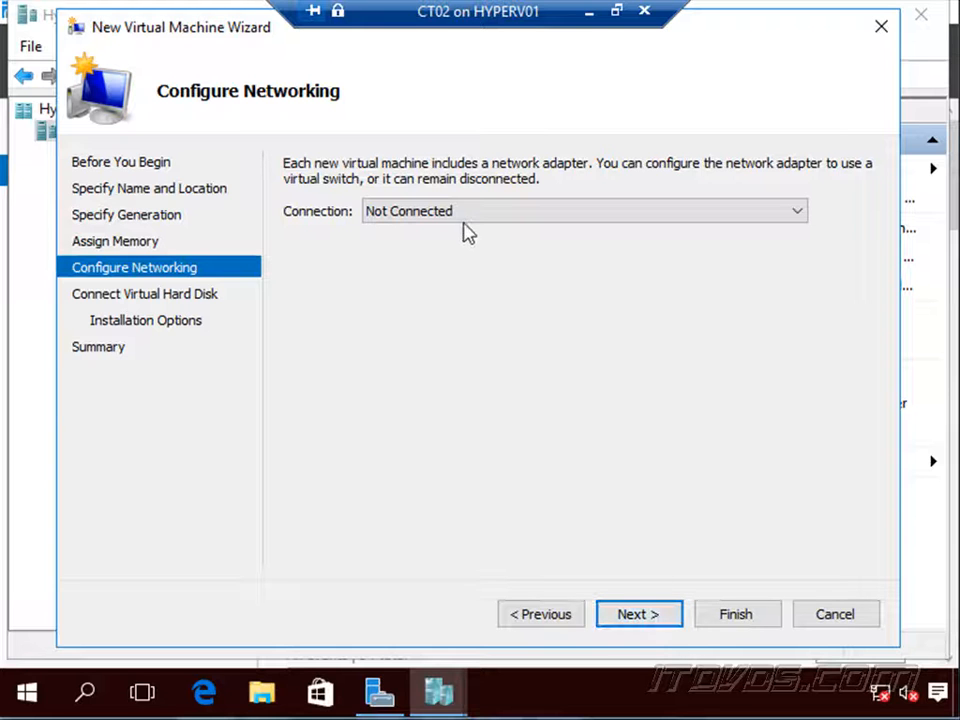
pyautogui.click(583, 211)
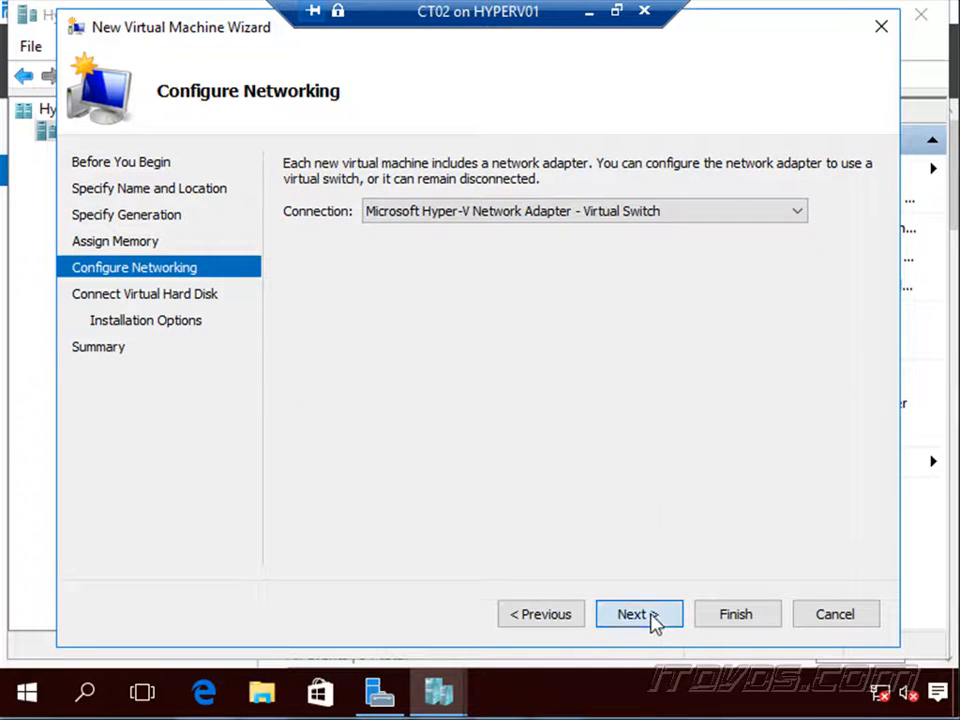
pyautogui.click(631, 614)
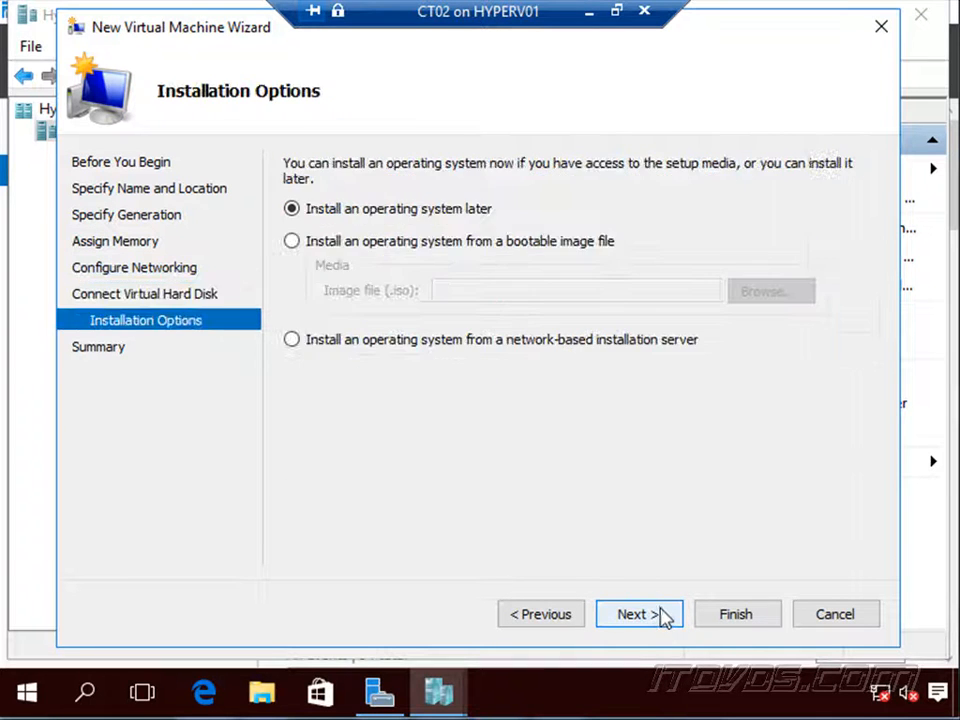
pyautogui.click(638, 613)
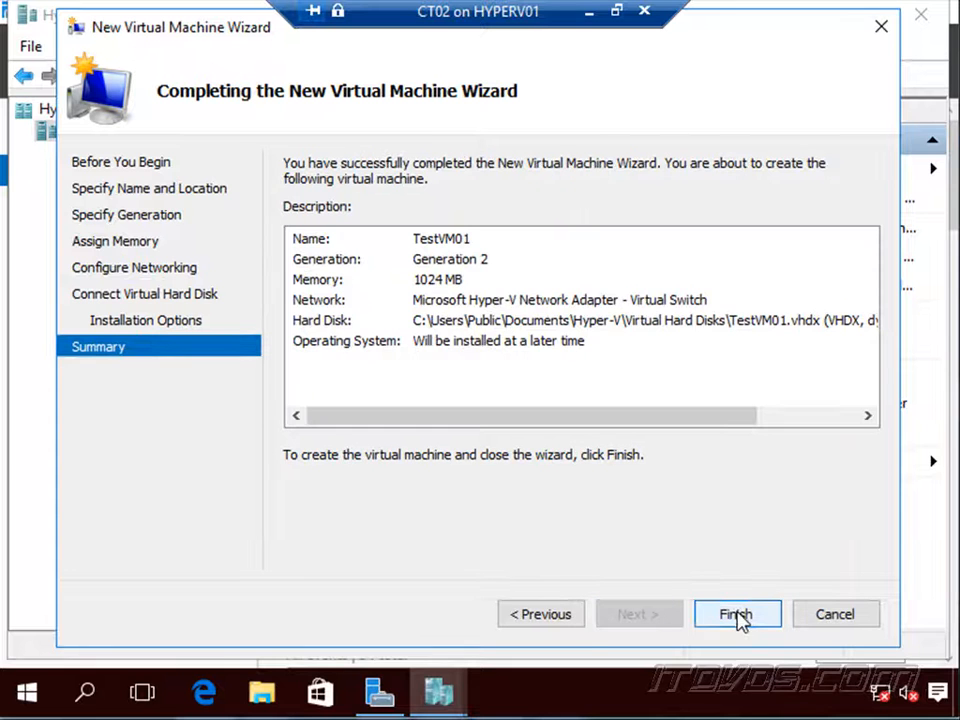
pyautogui.click(736, 614)
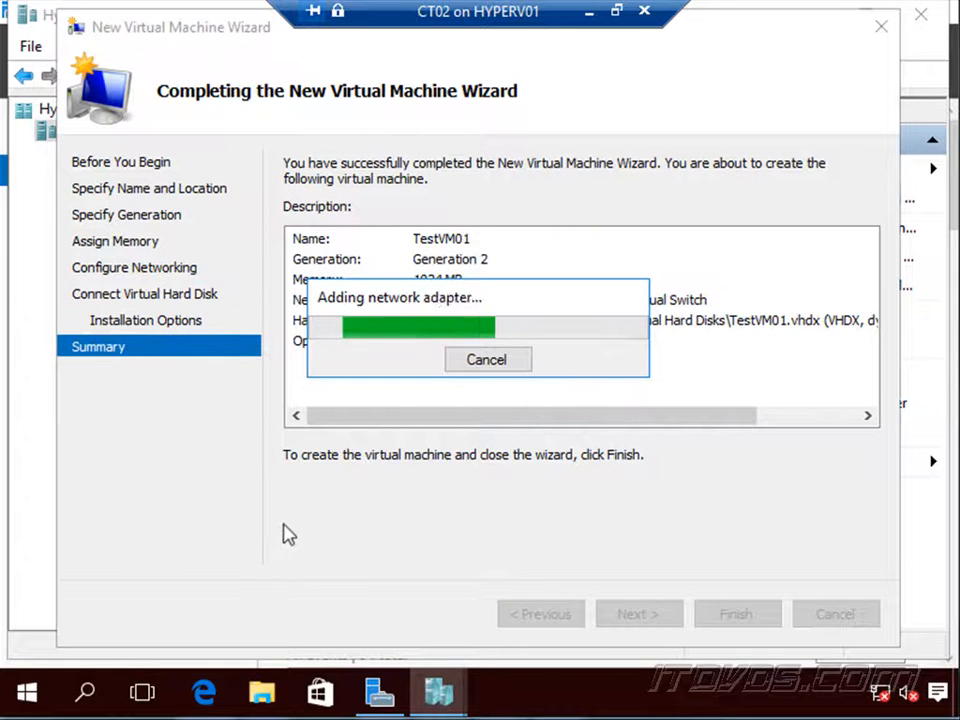
pyautogui.click(736, 614)
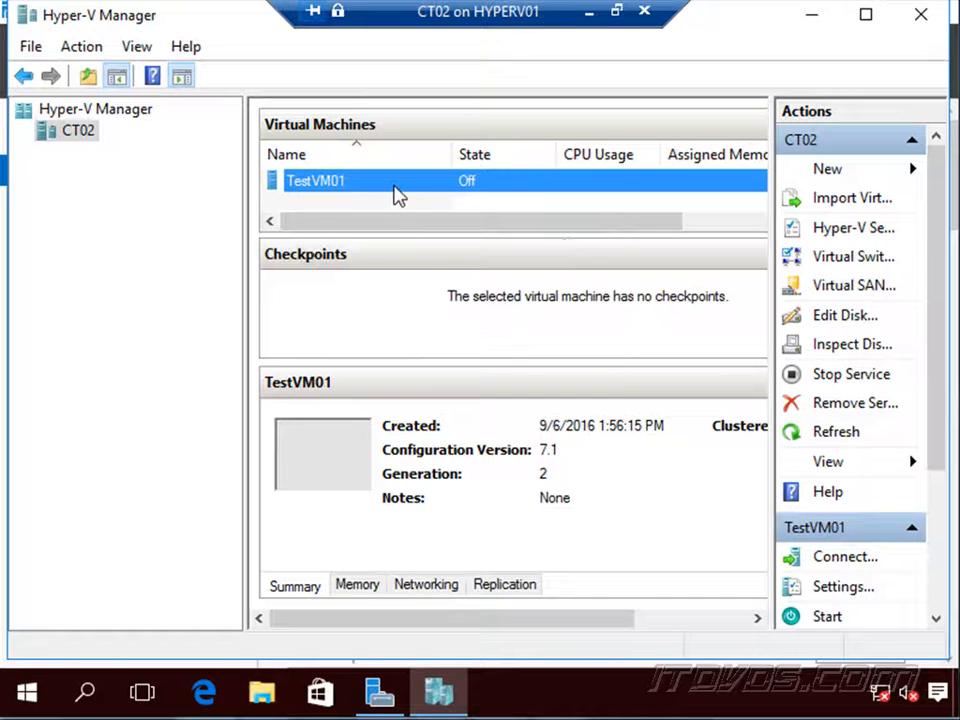
pyautogui.click(827, 615)
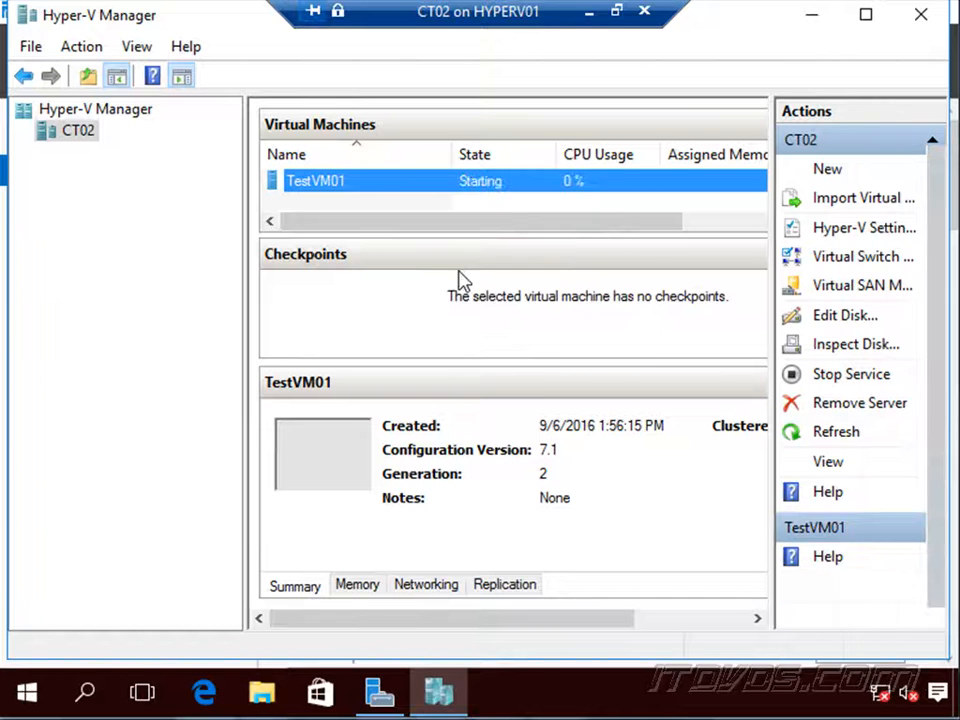